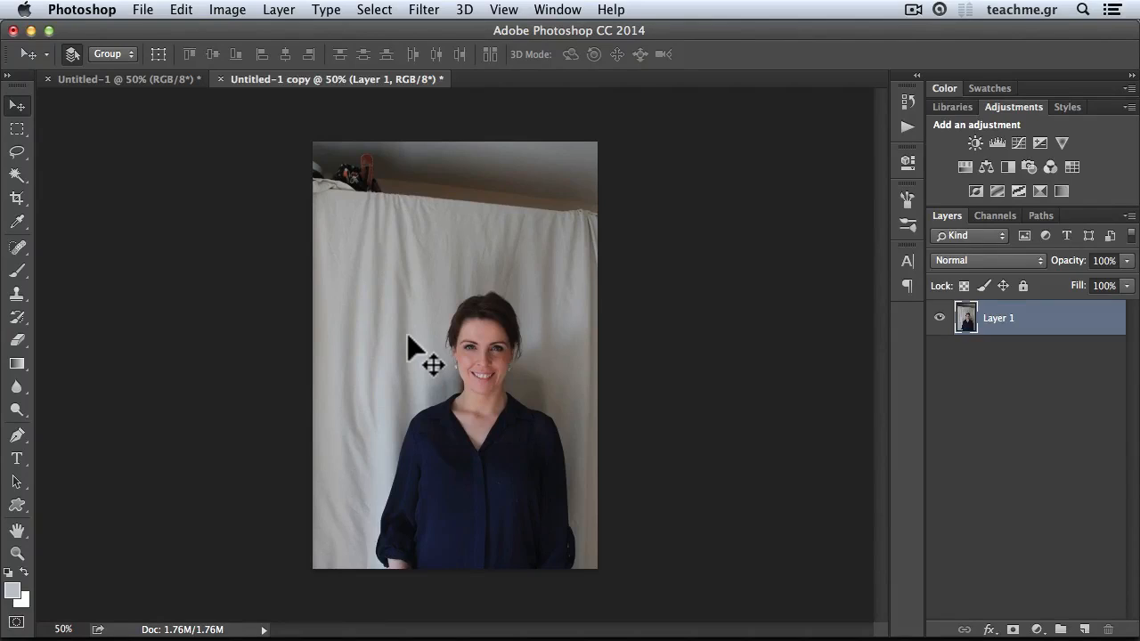
pyautogui.moveTo(350, 316)
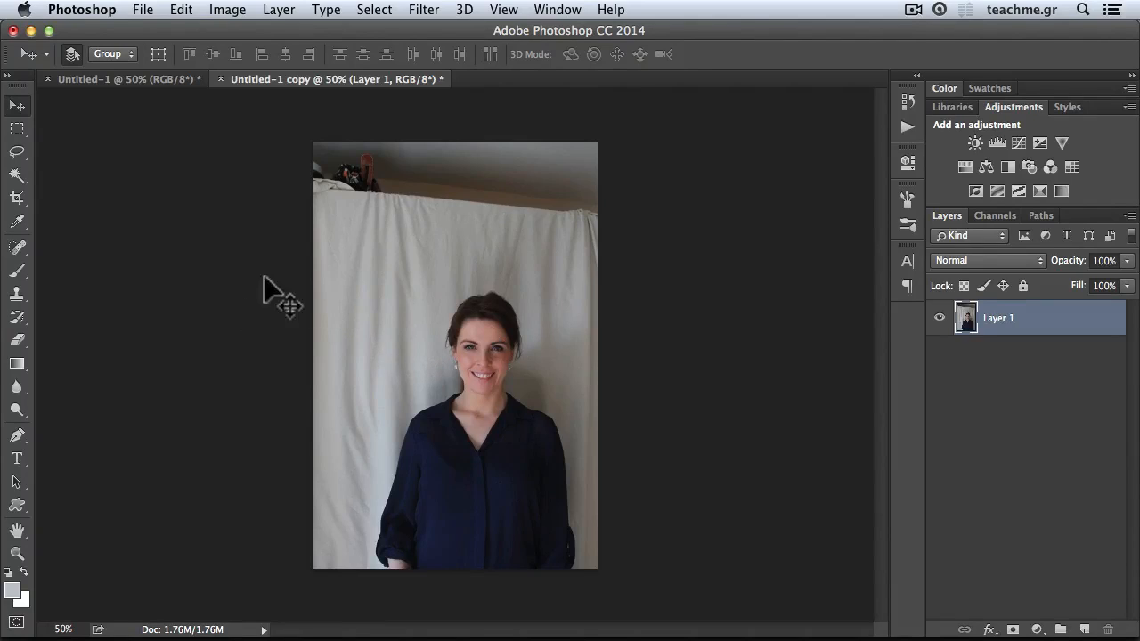
pyautogui.moveTo(499, 236)
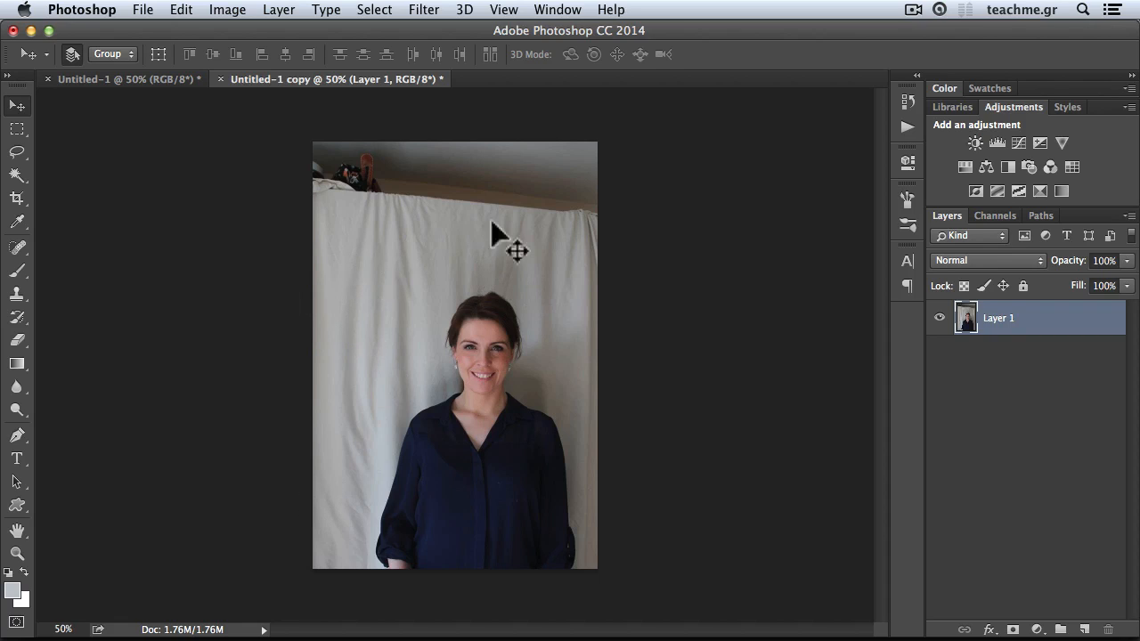
pyautogui.moveTo(336, 476)
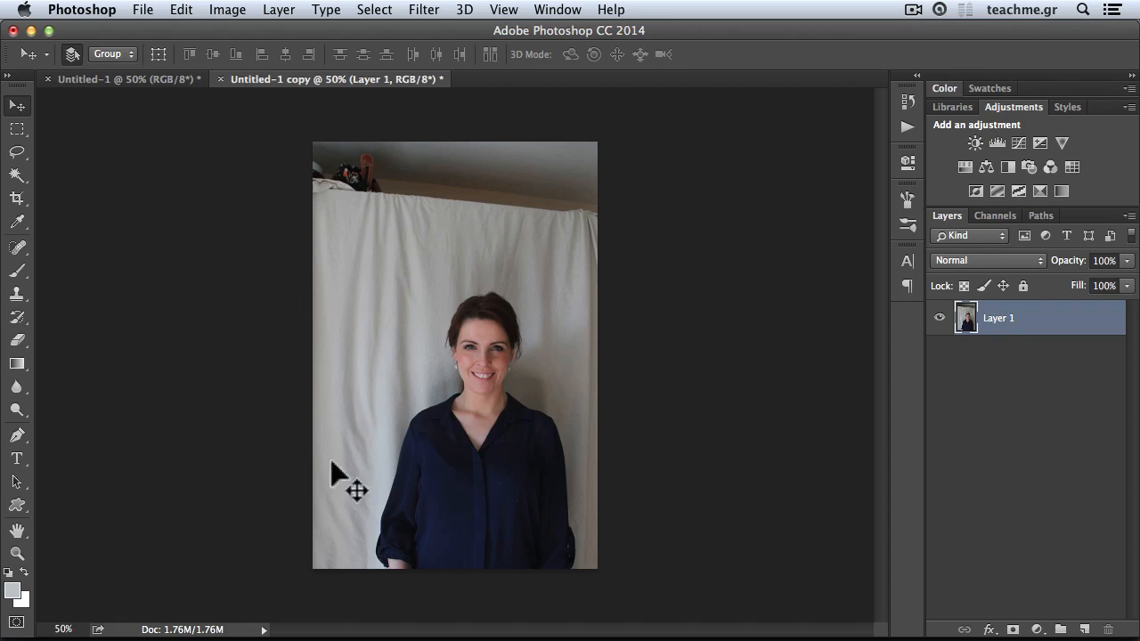
pyautogui.moveTo(356, 479)
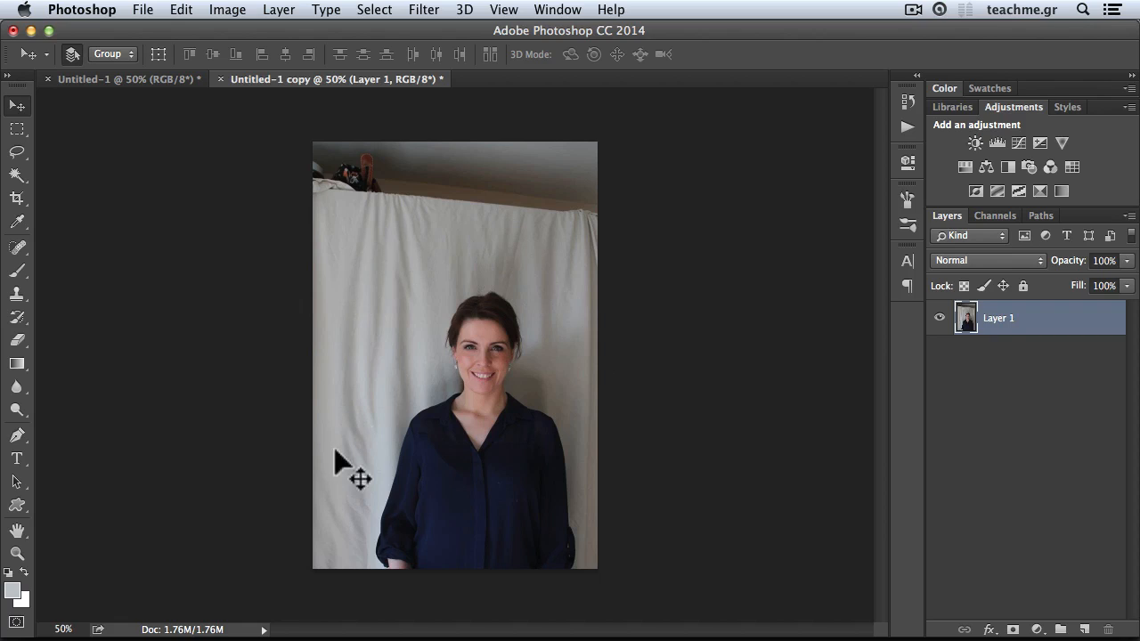
pyautogui.moveTo(496, 279)
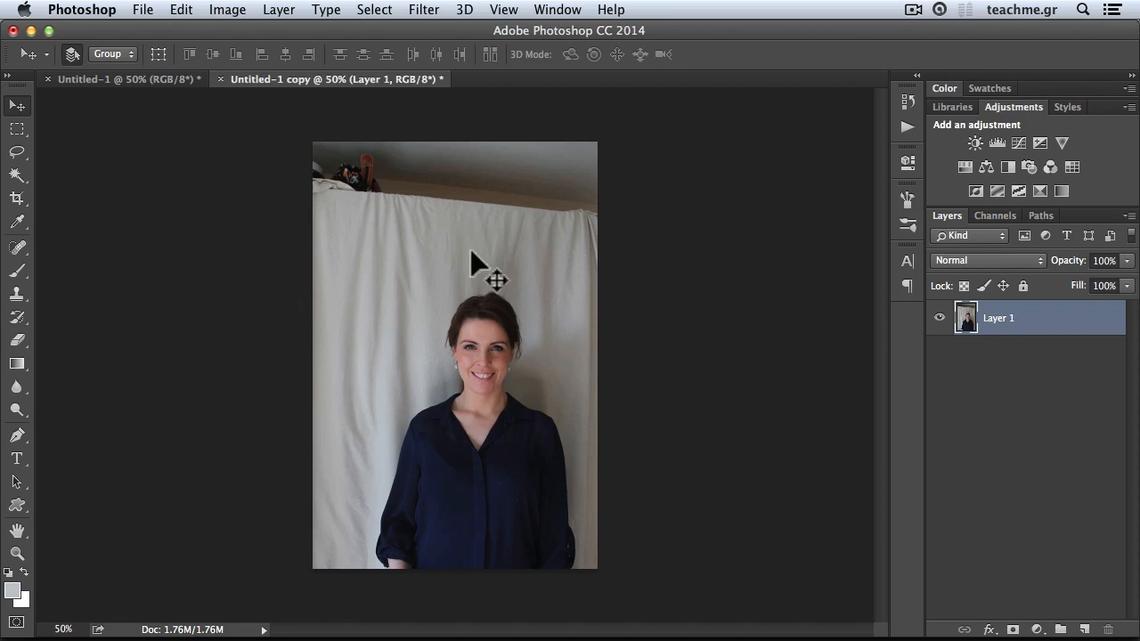
pyautogui.moveTo(383, 303)
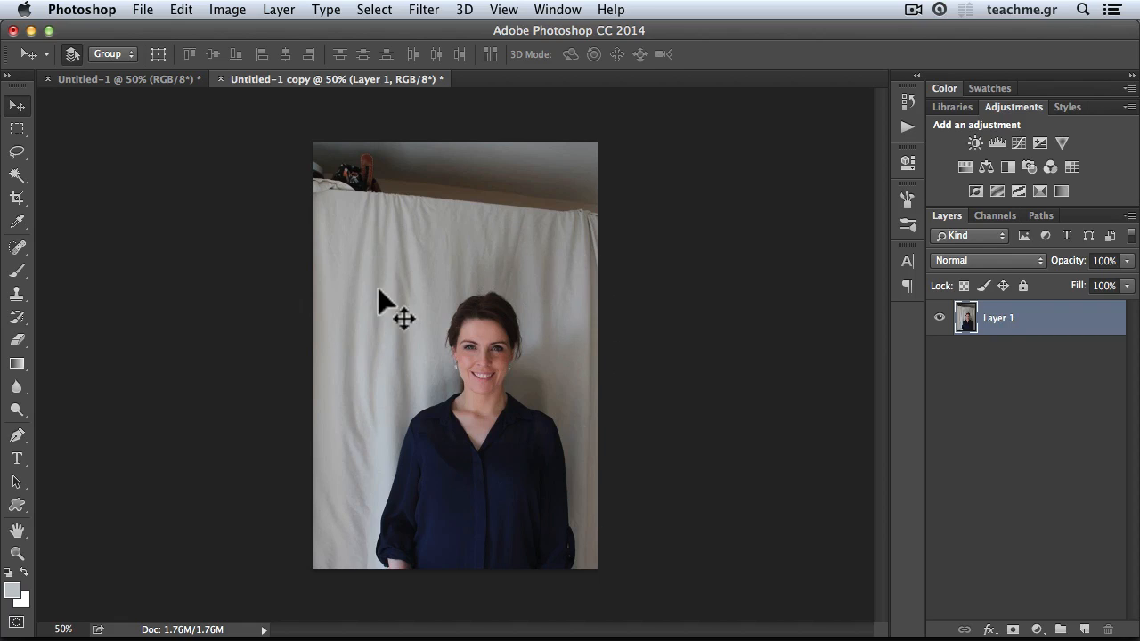
pyautogui.moveTo(432, 284)
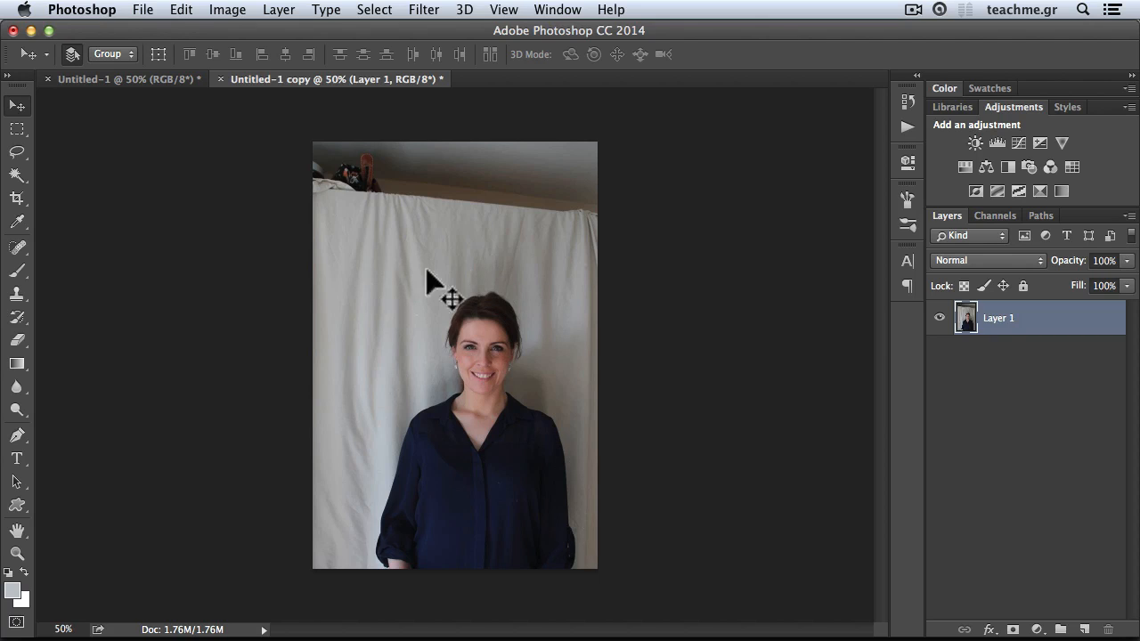
pyautogui.moveTo(566, 307)
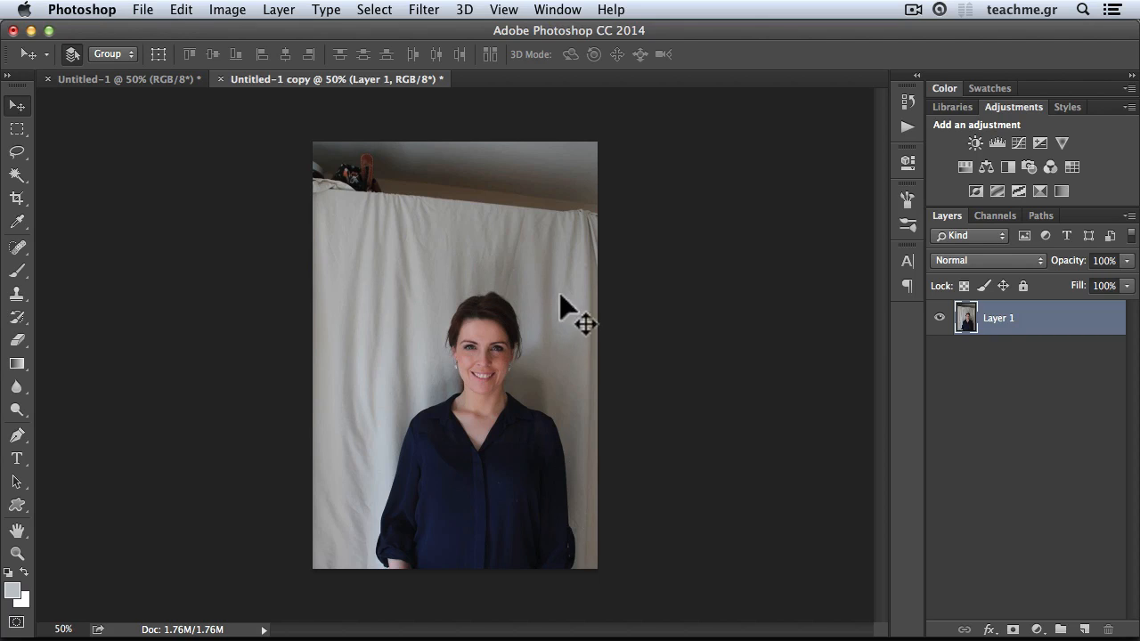
pyautogui.moveTo(450, 254)
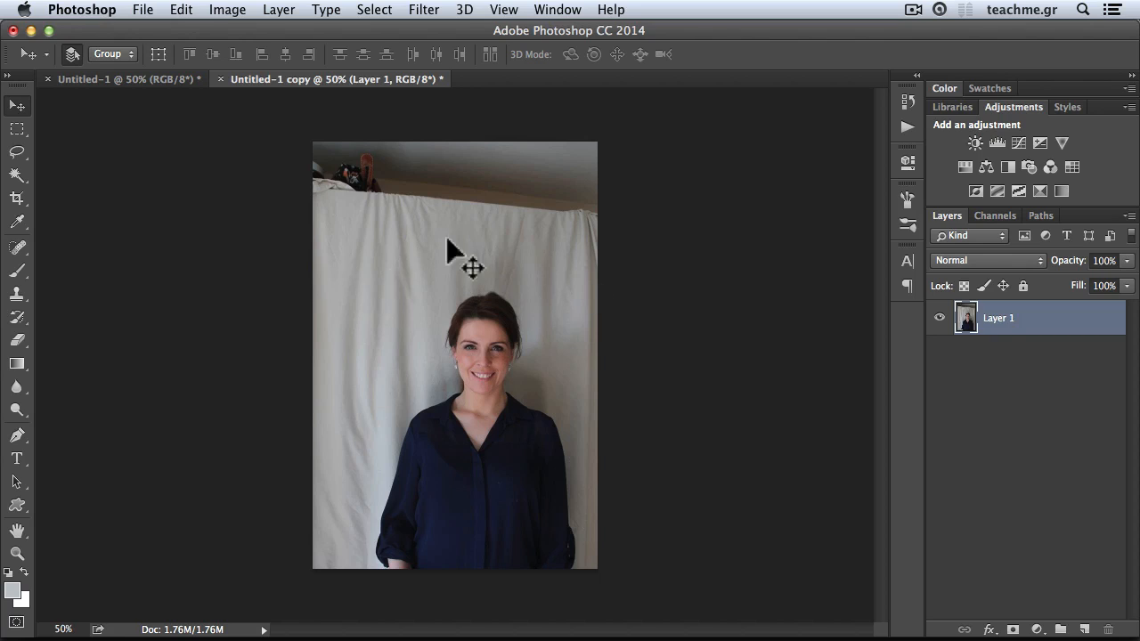
pyautogui.moveTo(387, 334)
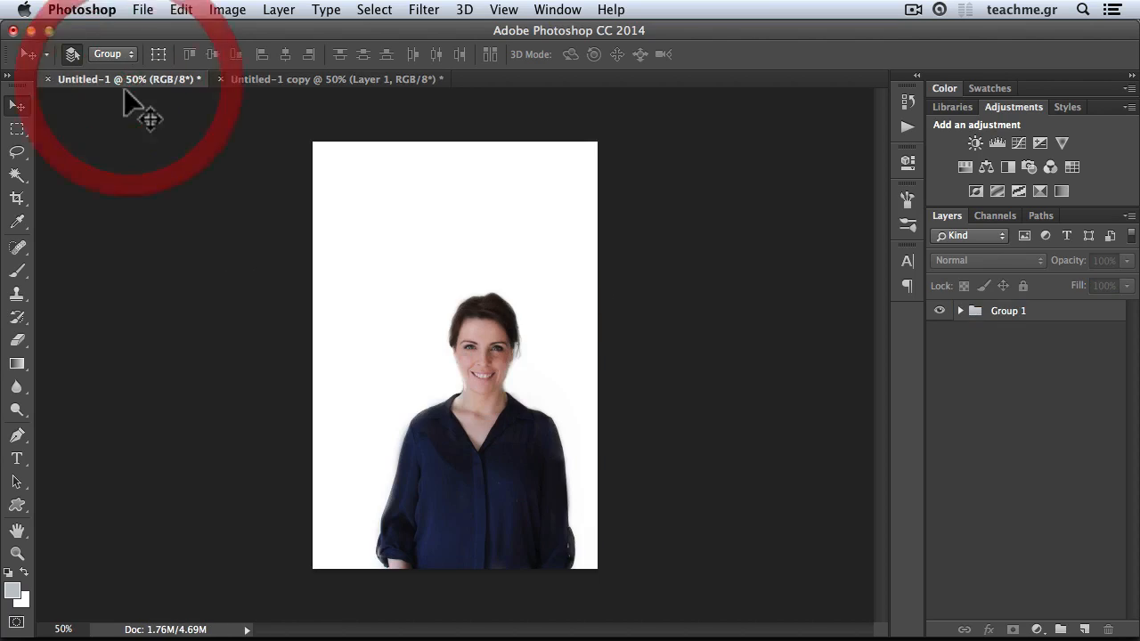
pyautogui.moveTo(499, 370)
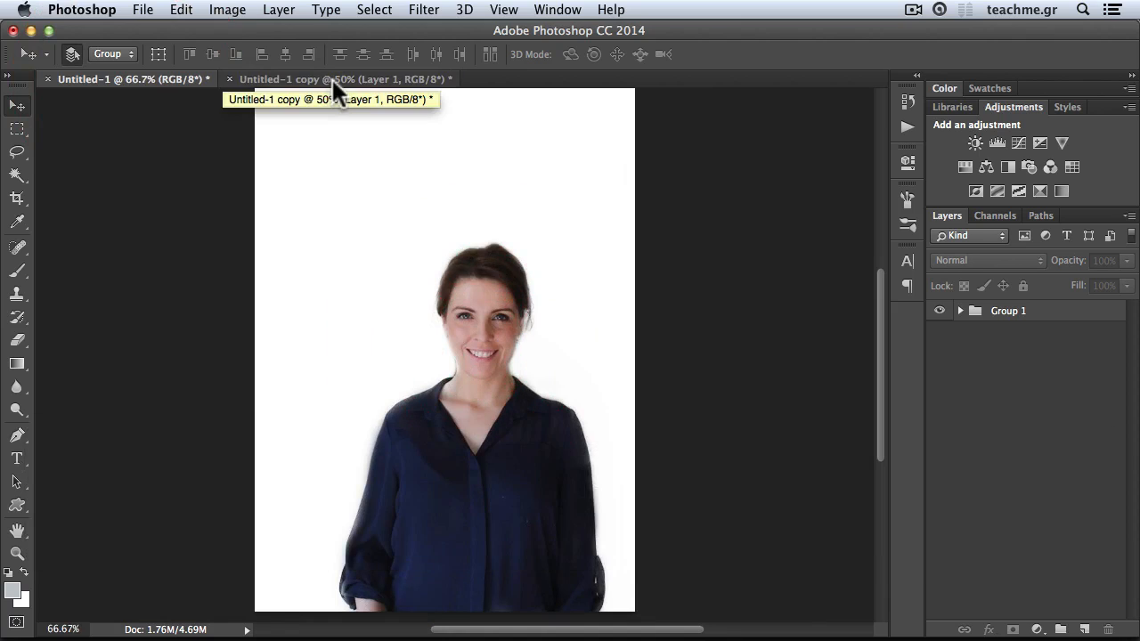
# Step: Switch to the Untitled-1 copy tab with the original creased-sheet portrait
pyautogui.click(338, 78)
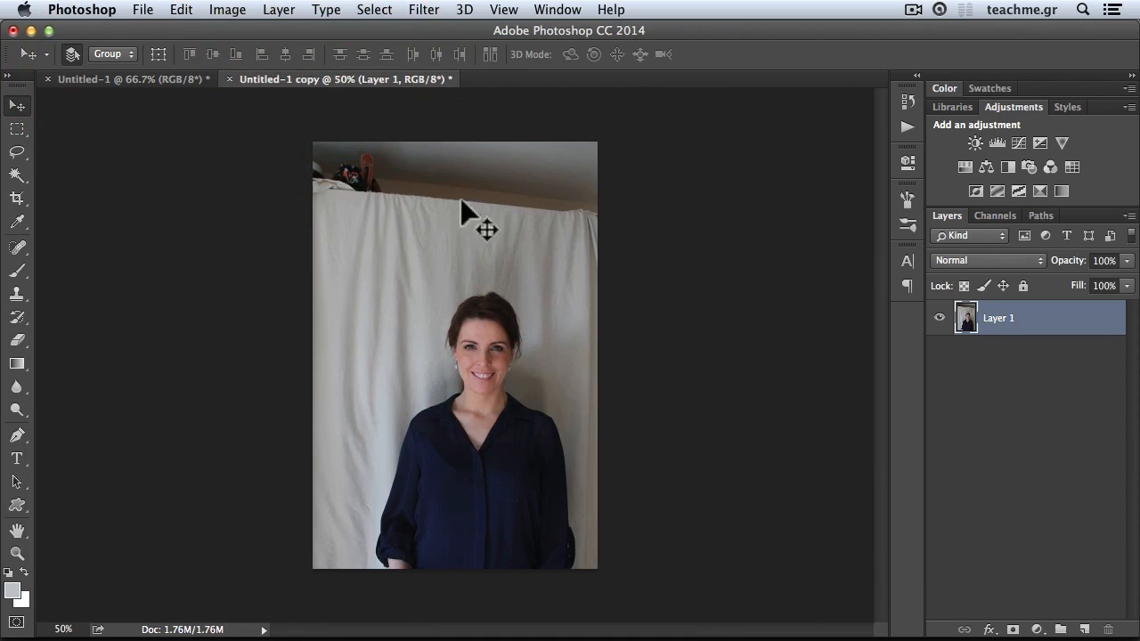
pyautogui.moveTo(383, 147)
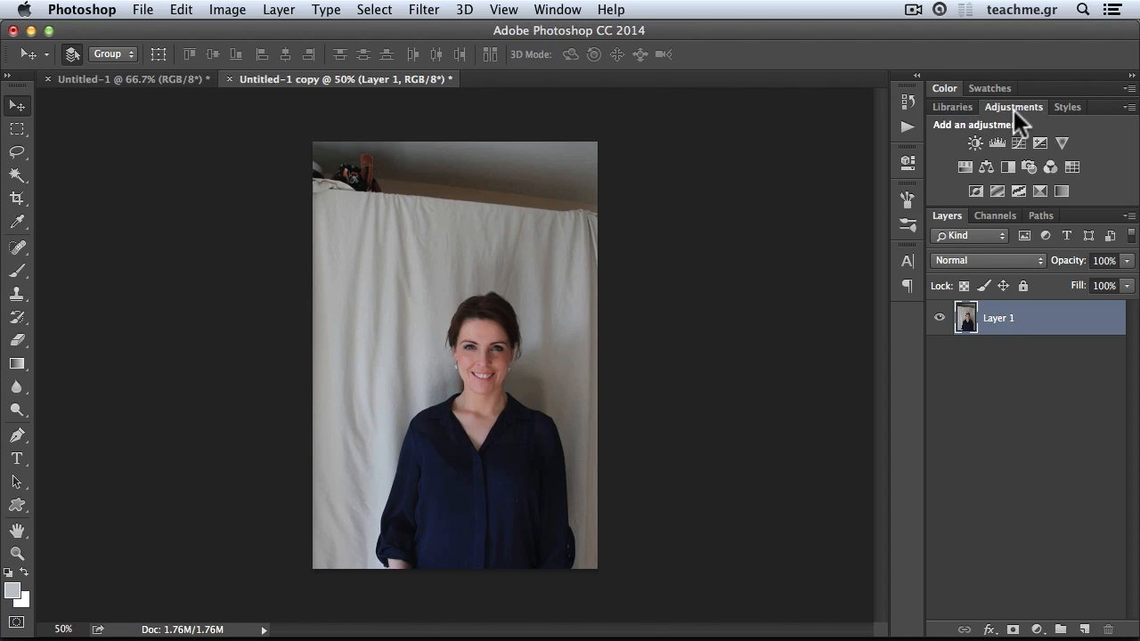
pyautogui.moveTo(1005, 123)
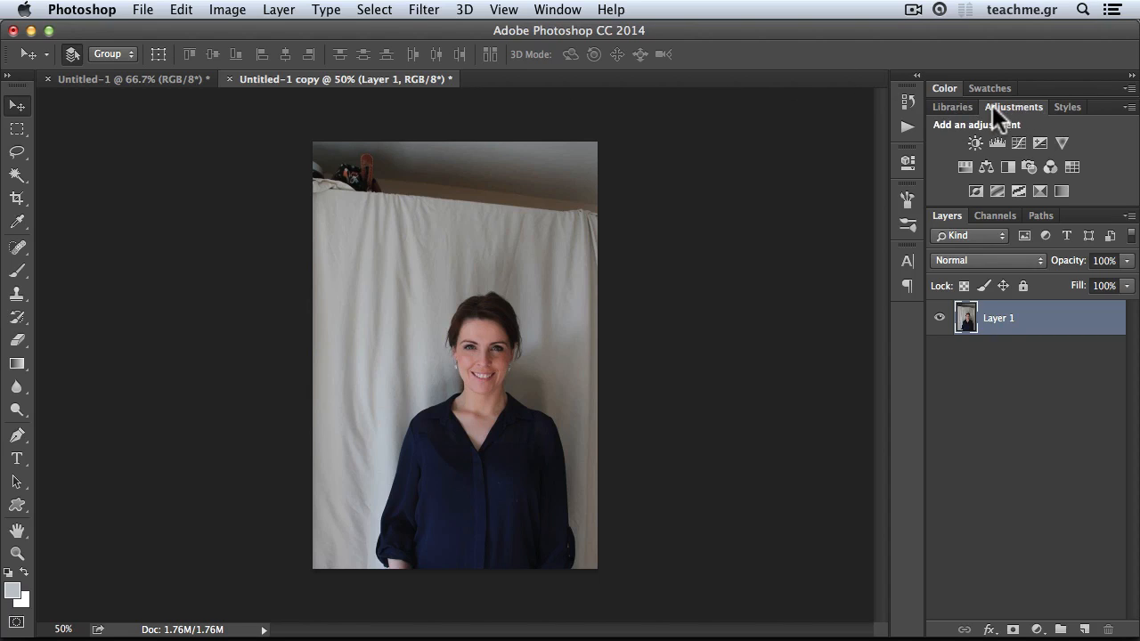
pyautogui.moveTo(1010, 116)
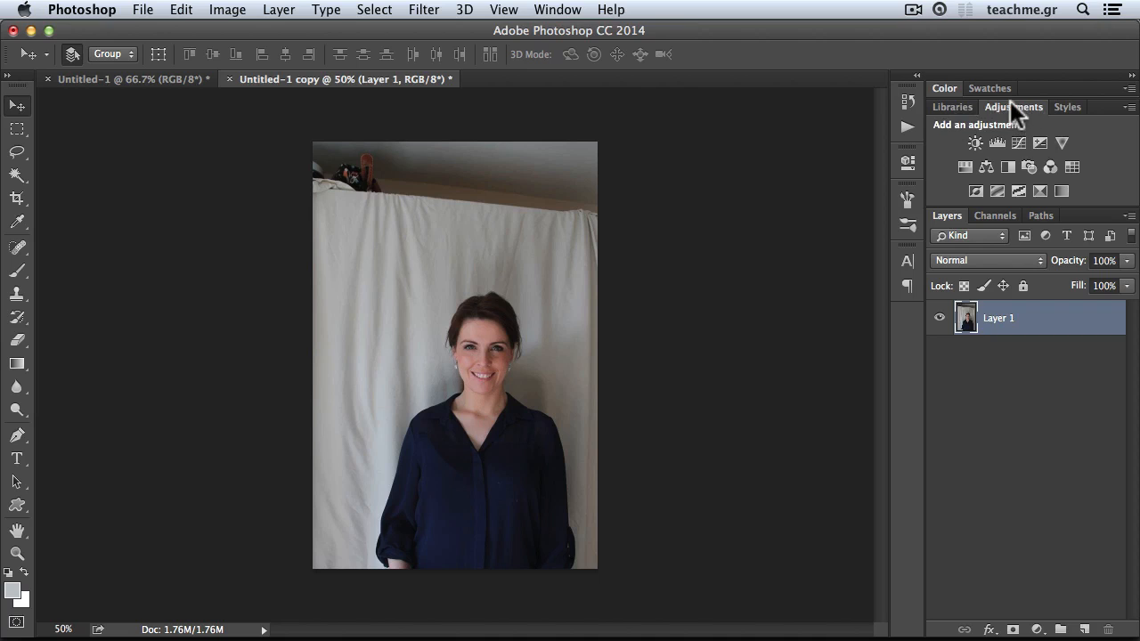
pyautogui.moveTo(450, 22)
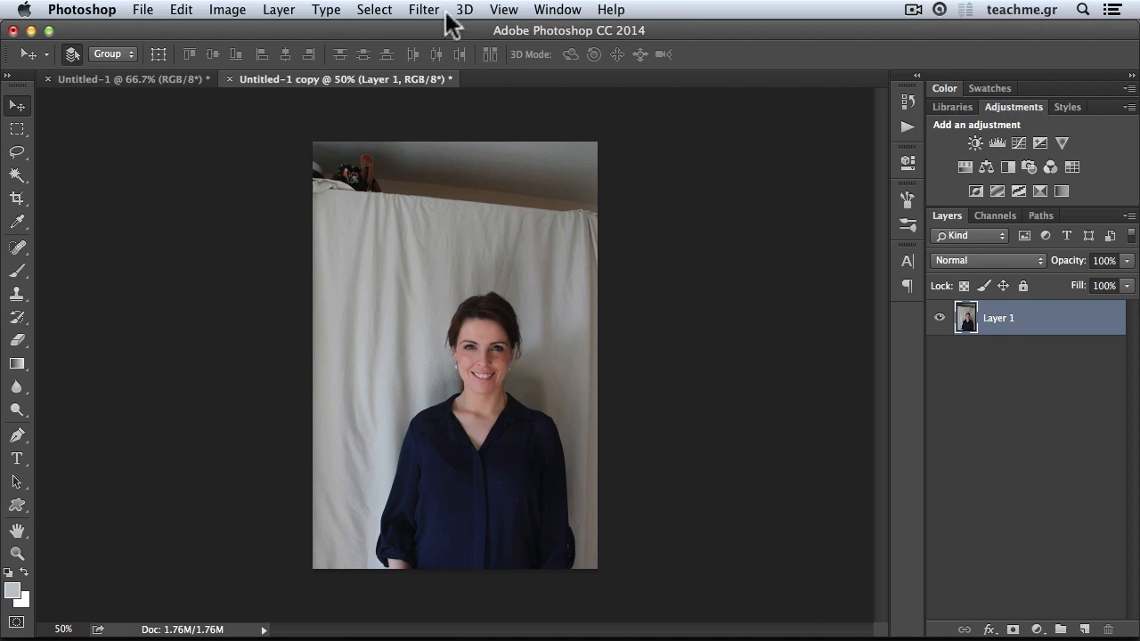
pyautogui.click(558, 9)
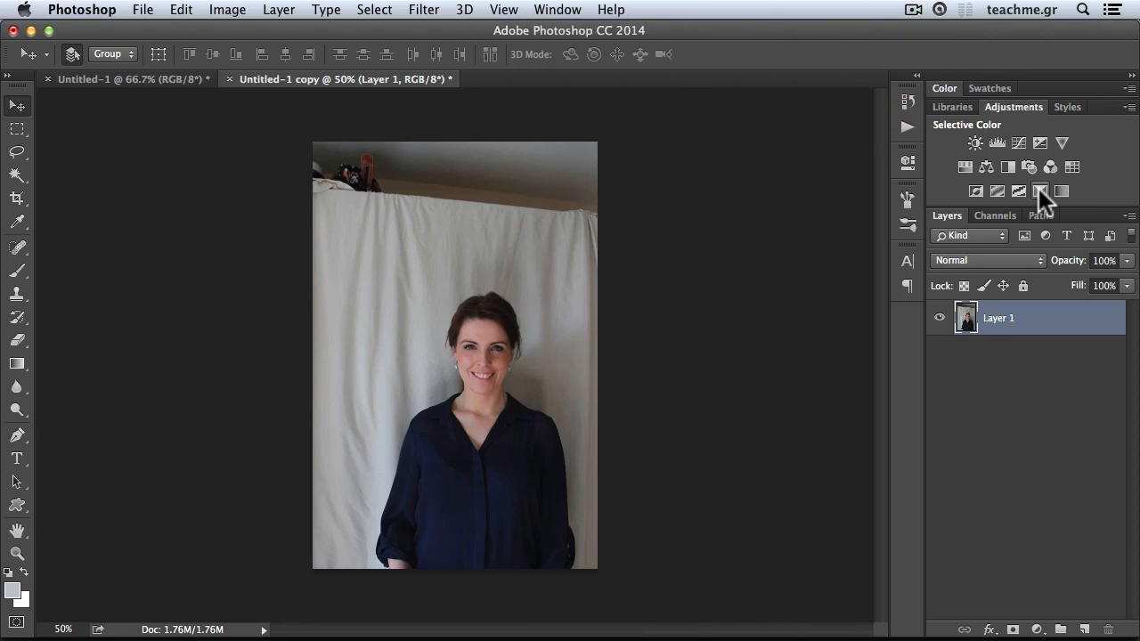
pyautogui.moveTo(1041, 190)
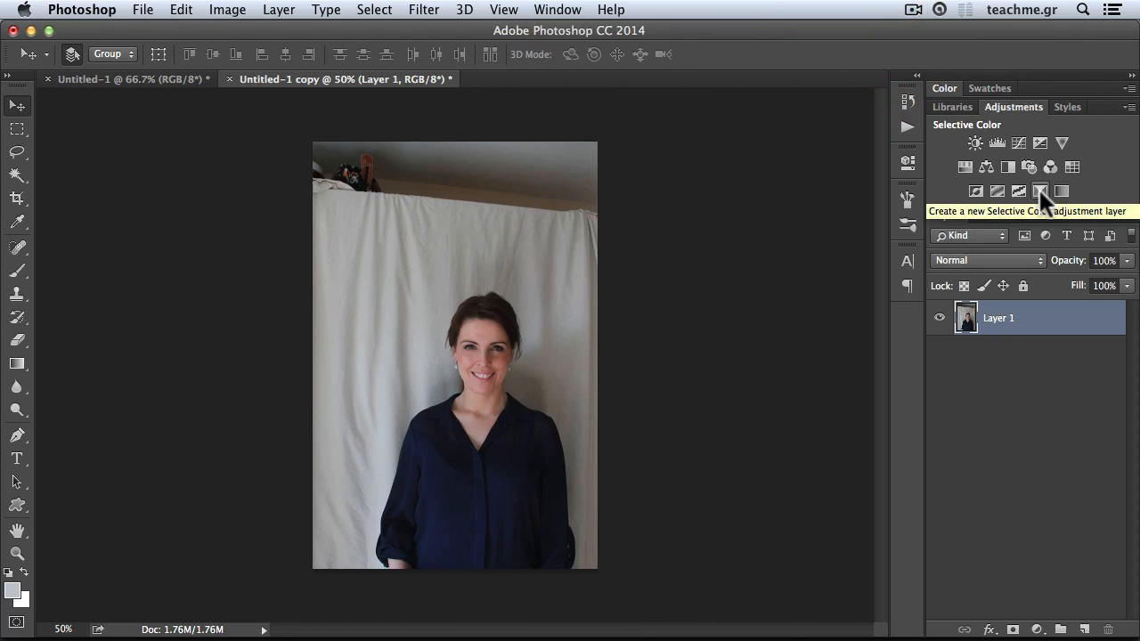
# Step: Add a Selective Color layer and set Black in Whites to -100
pyautogui.click(1040, 191)
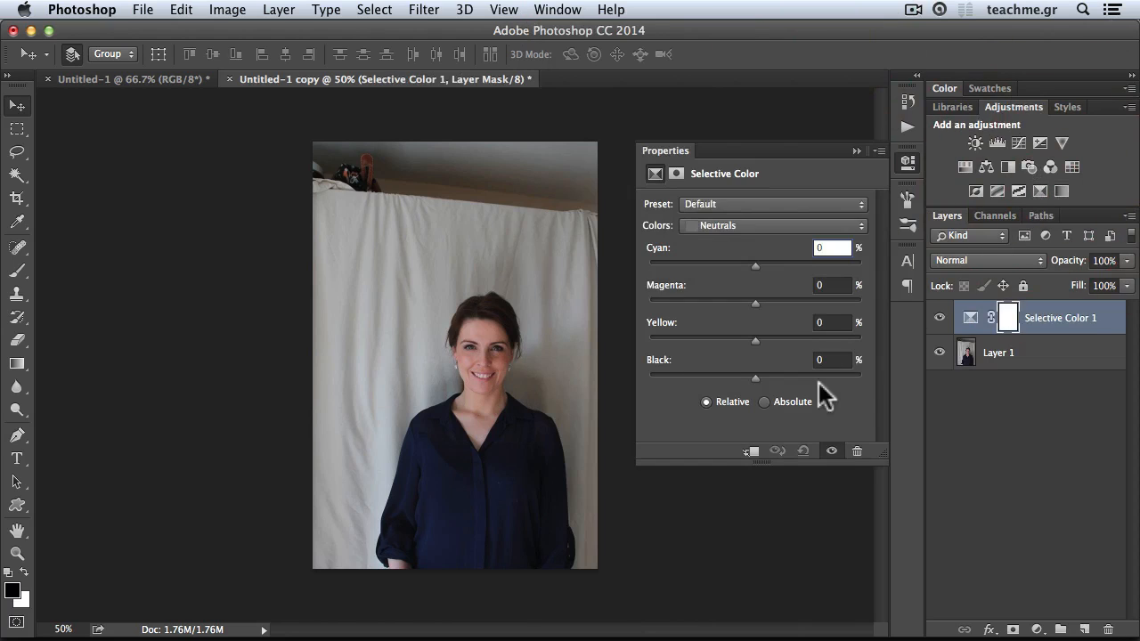
pyautogui.click(771, 225)
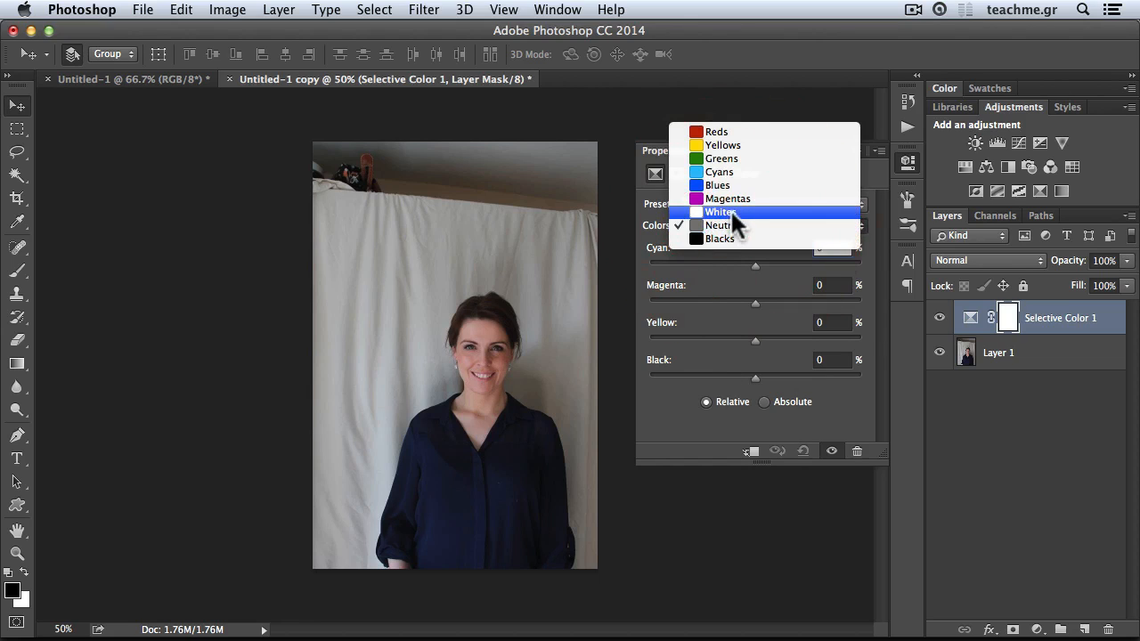
pyautogui.click(718, 212)
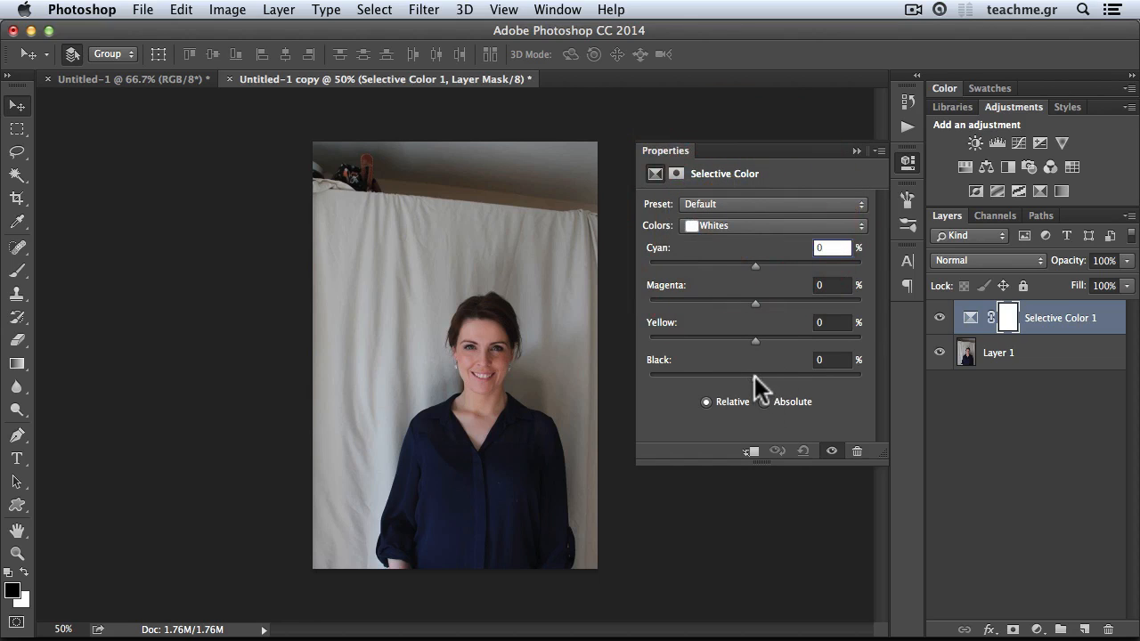
pyautogui.moveTo(767, 377)
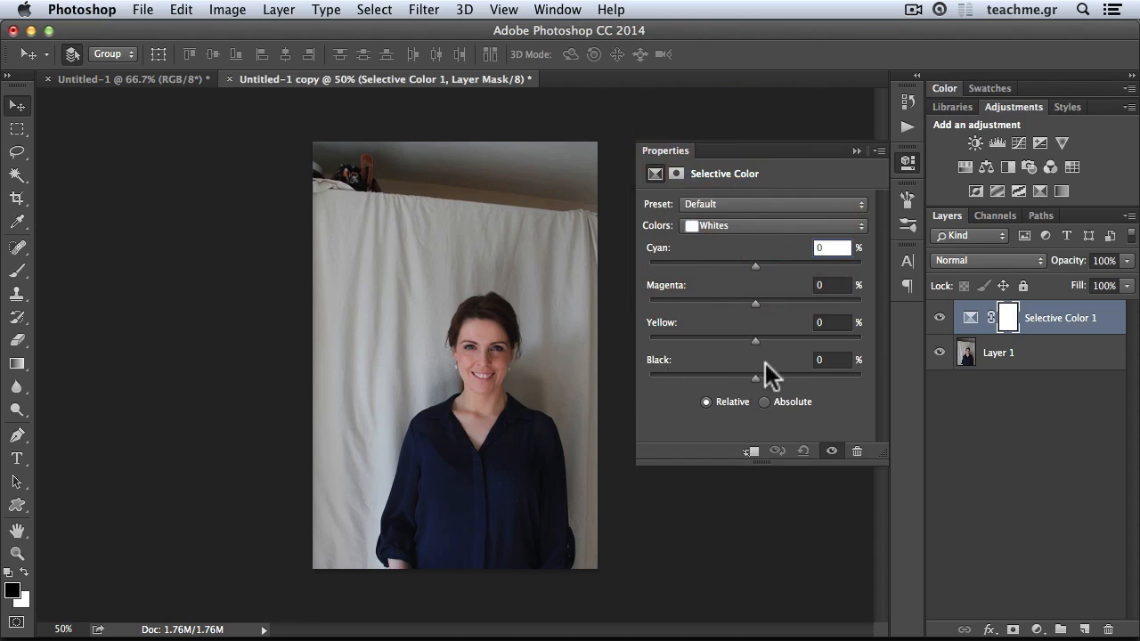
pyautogui.moveTo(755, 377); pyautogui.dragTo(663, 377)
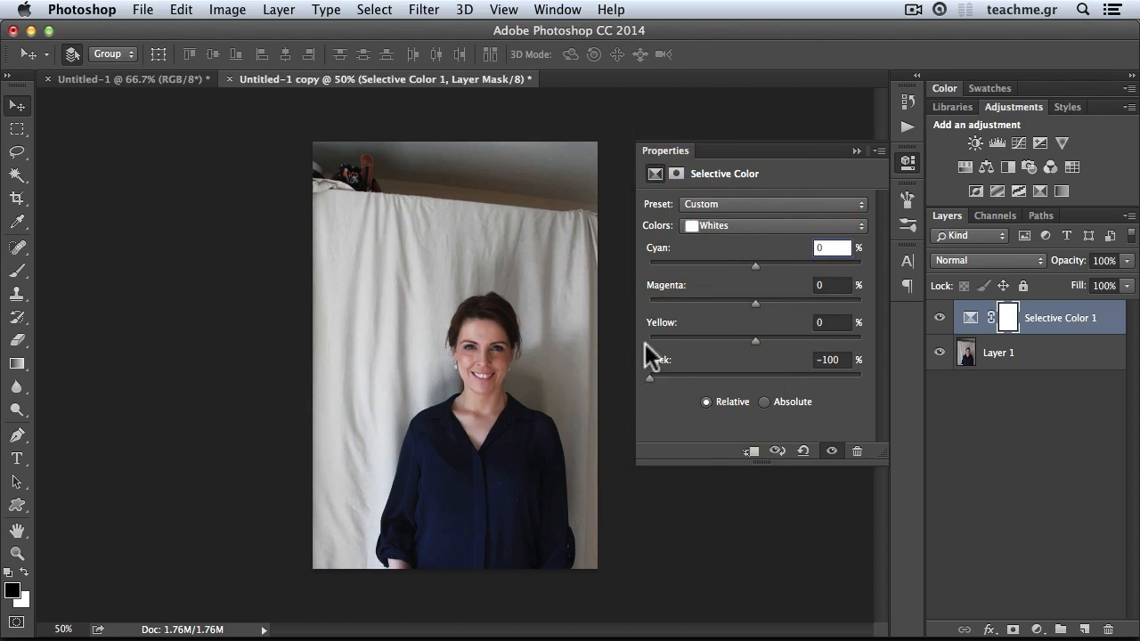
pyautogui.moveTo(649, 377); pyautogui.dragTo(730, 377)
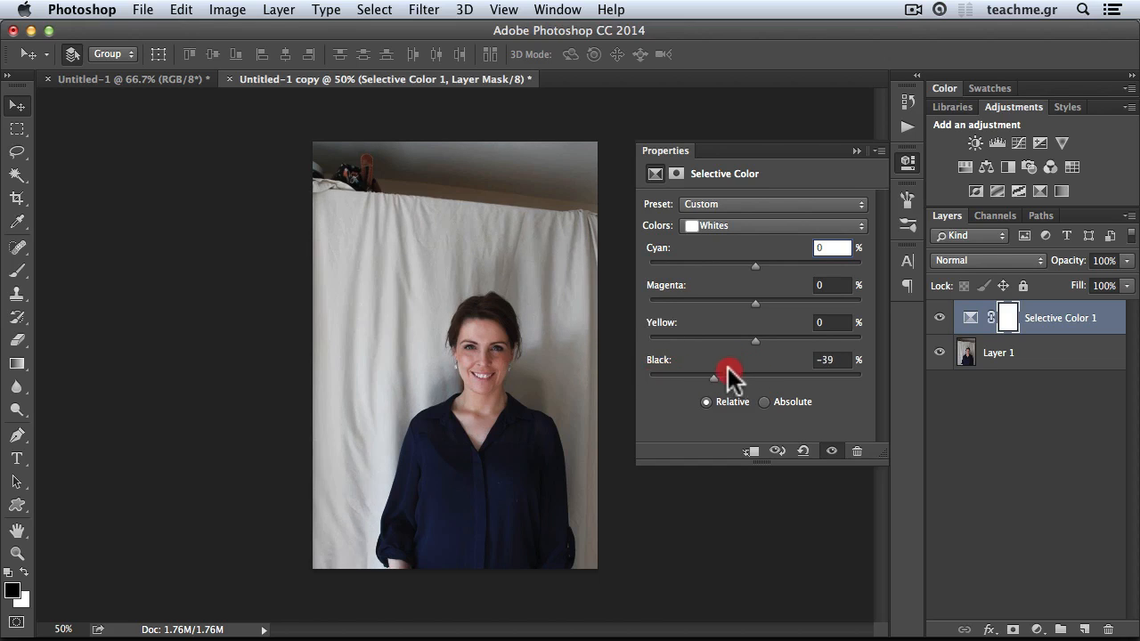
pyautogui.moveTo(729, 377); pyautogui.dragTo(649, 377)
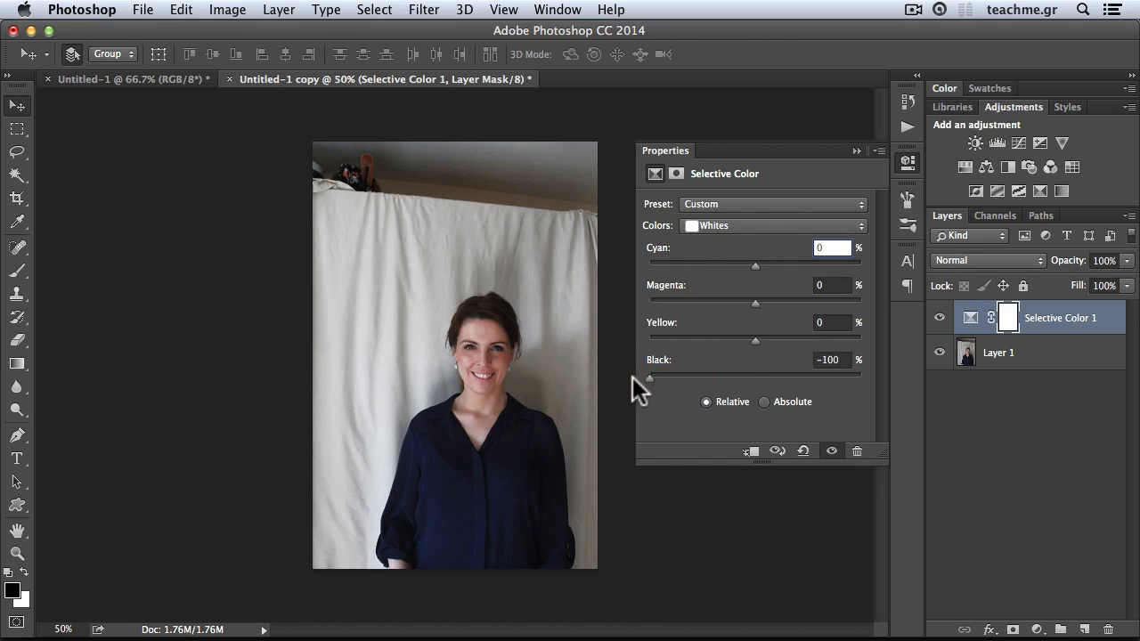
# Step: Set Black in the Neutrals range to -100 to whiten the backdrop
pyautogui.click(770, 225)
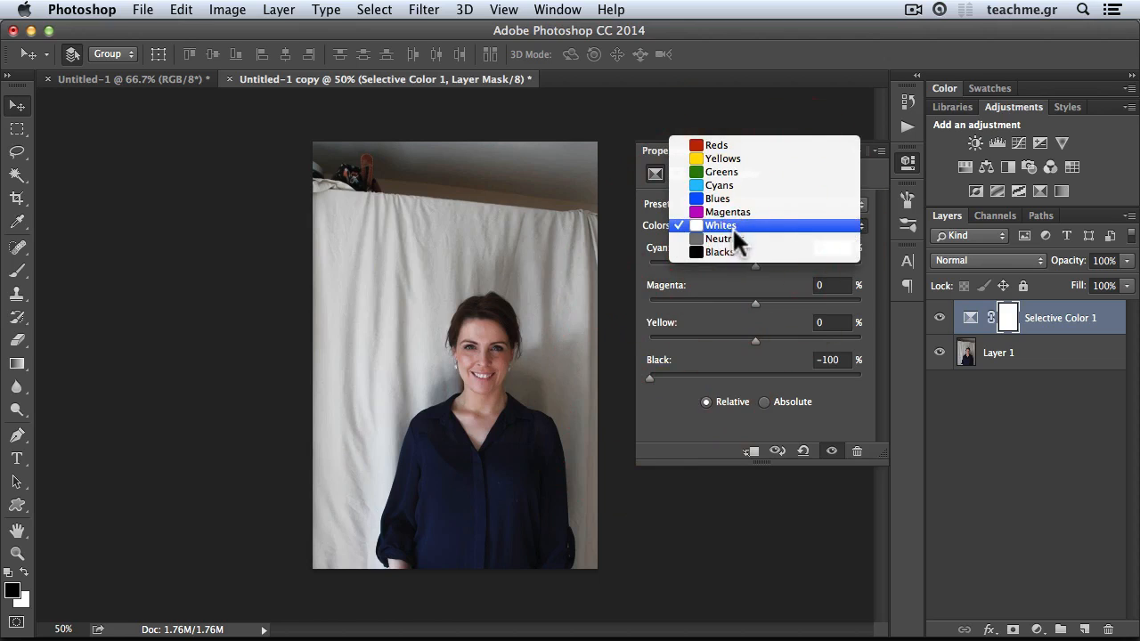
pyautogui.click(724, 238)
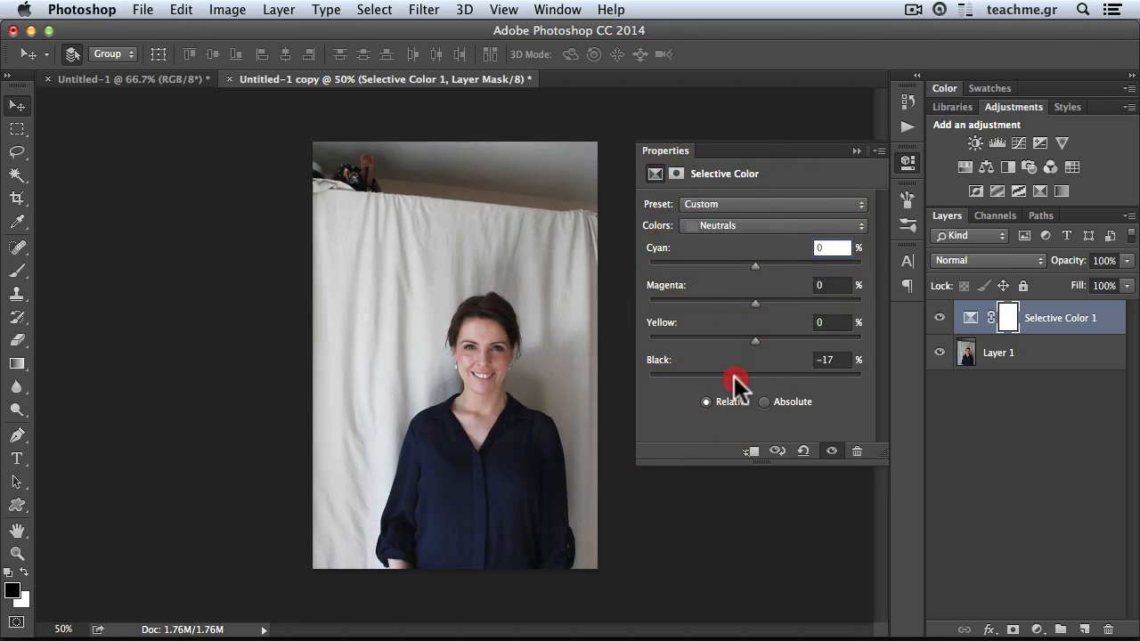
pyautogui.moveTo(755, 376); pyautogui.dragTo(648, 376)
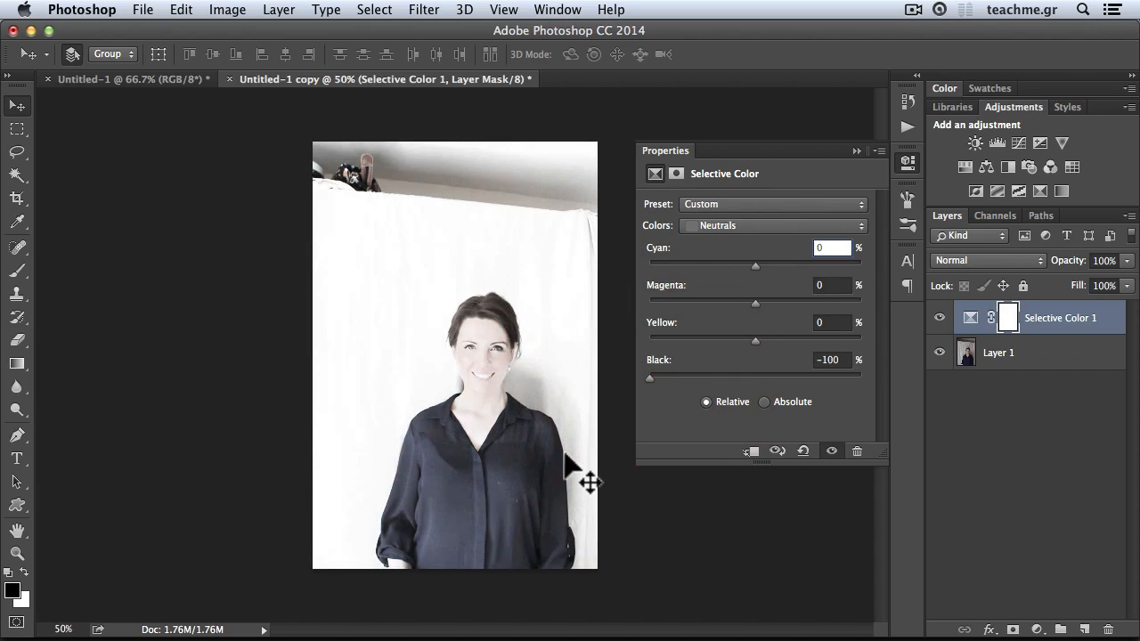
pyautogui.moveTo(365, 369)
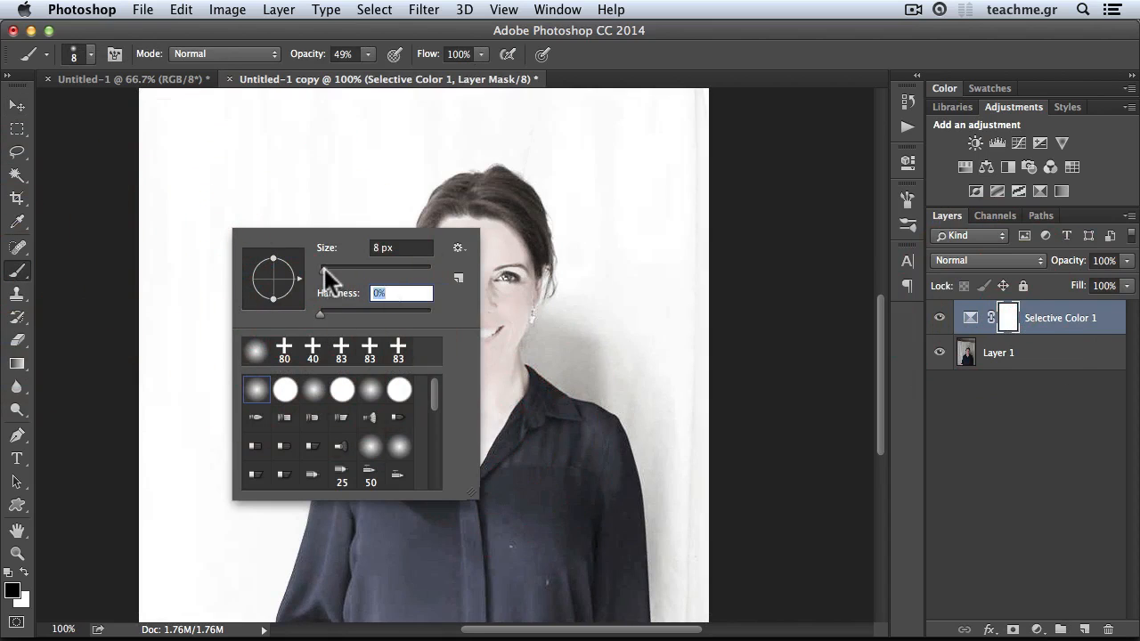
# Step: Size the soft brush and mask the lightening off the forehead and shirt collar
pyautogui.moveTo(320, 268); pyautogui.dragTo(356, 267)
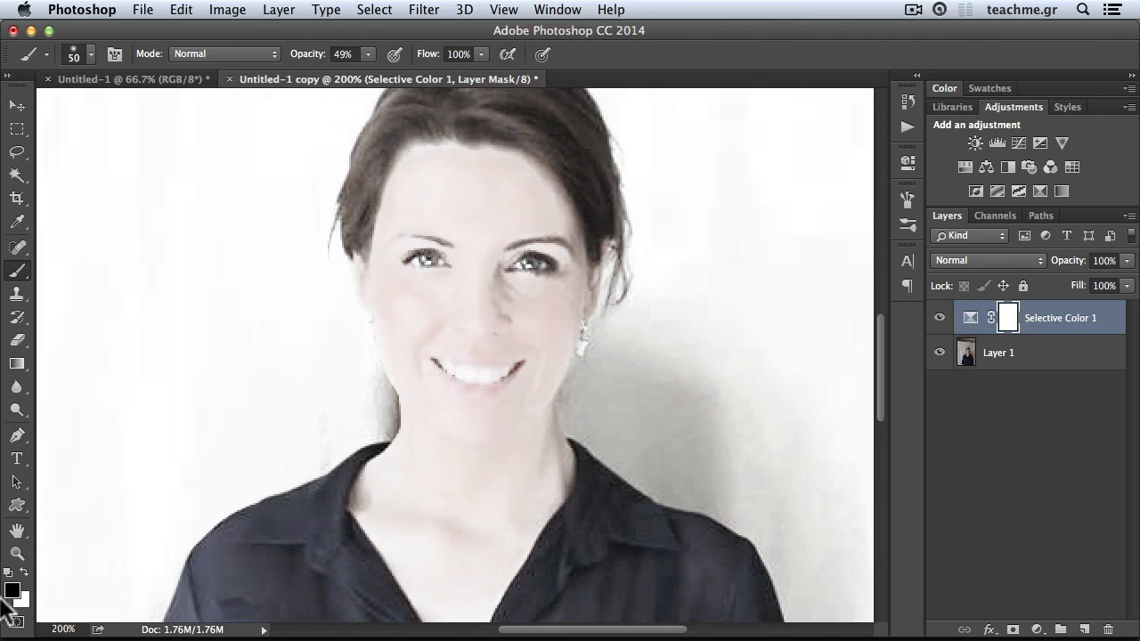
pyautogui.moveTo(608, 244)
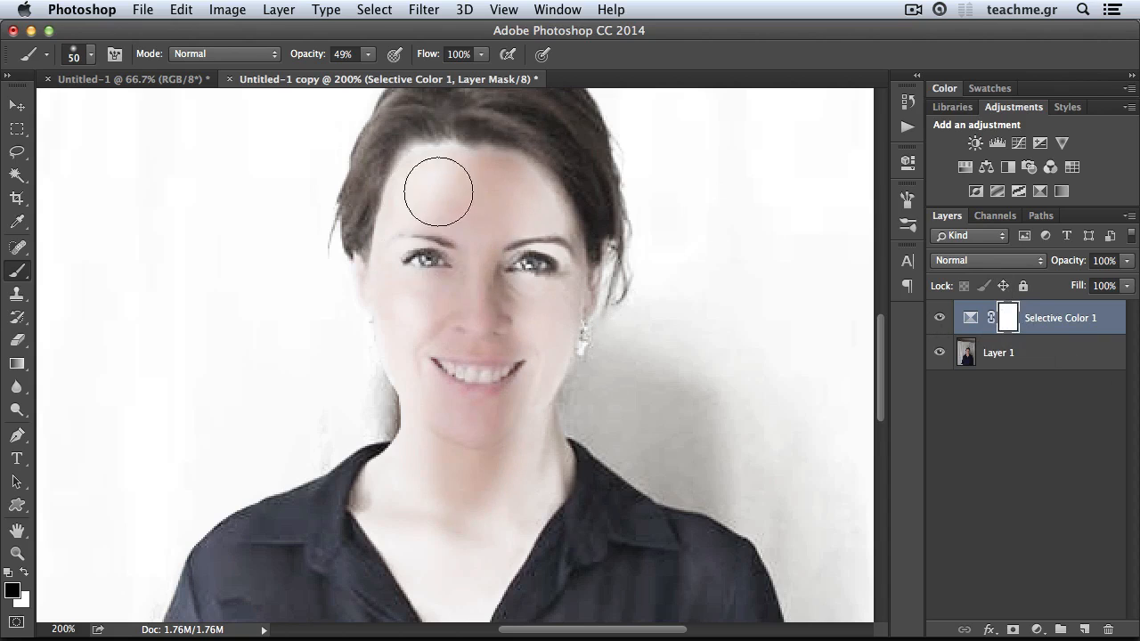
pyautogui.moveTo(437, 192); pyautogui.dragTo(452, 301)
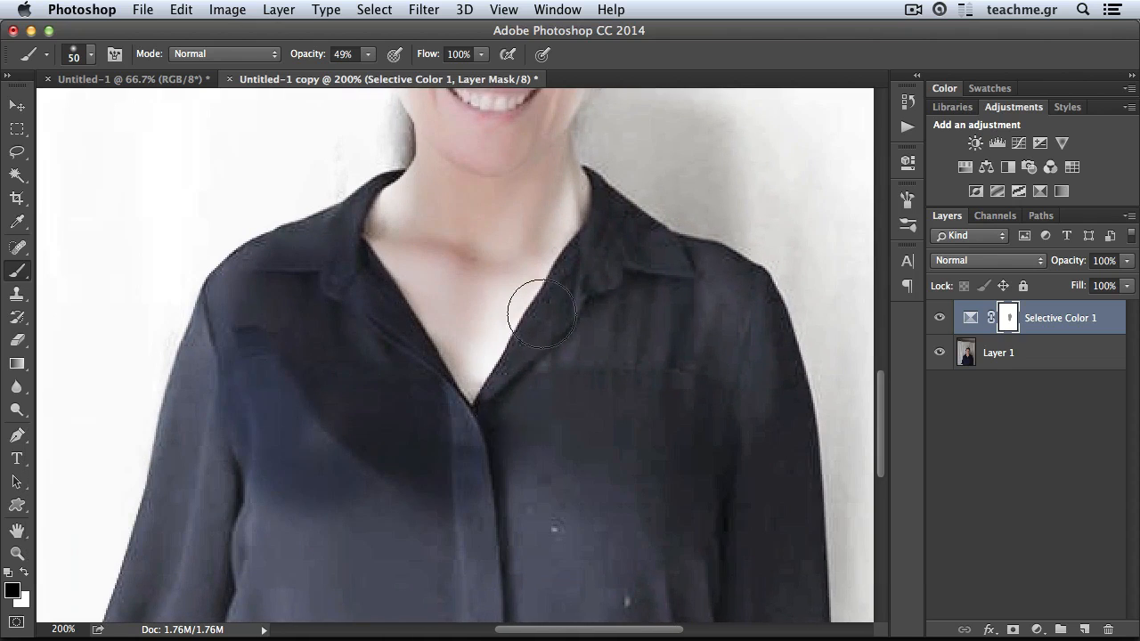
pyautogui.moveTo(540, 313); pyautogui.dragTo(414, 356)
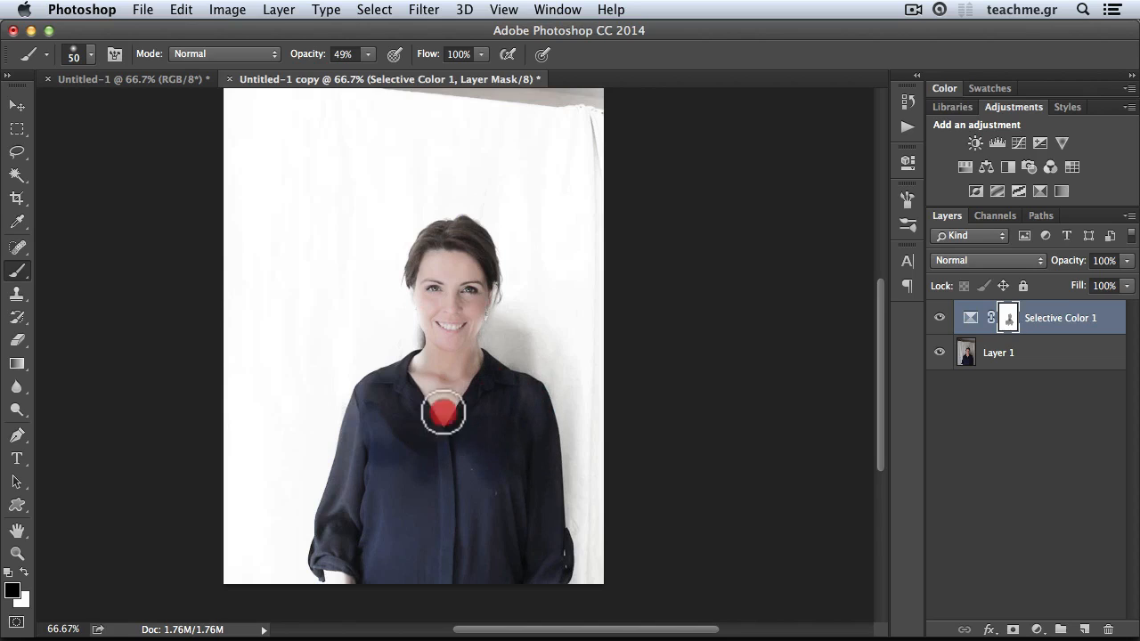
# Step: At 49% opacity, mask the chest, left sleeve, neck, chin, hair and eye area
pyautogui.moveTo(442, 411); pyautogui.dragTo(350, 473)
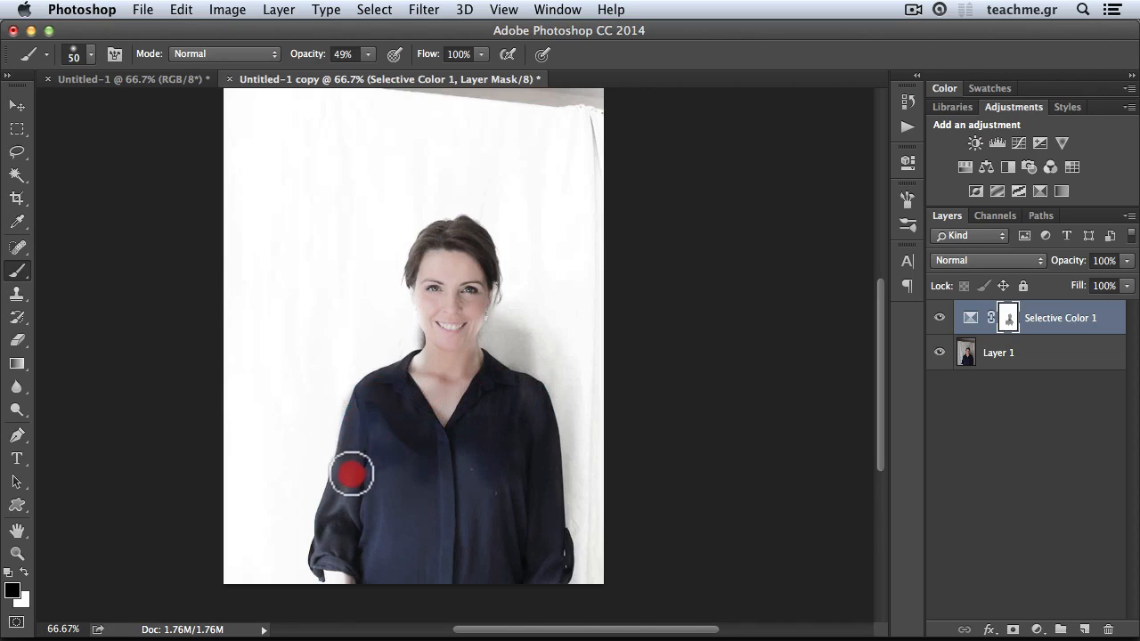
pyautogui.moveTo(350, 472); pyautogui.dragTo(341, 565)
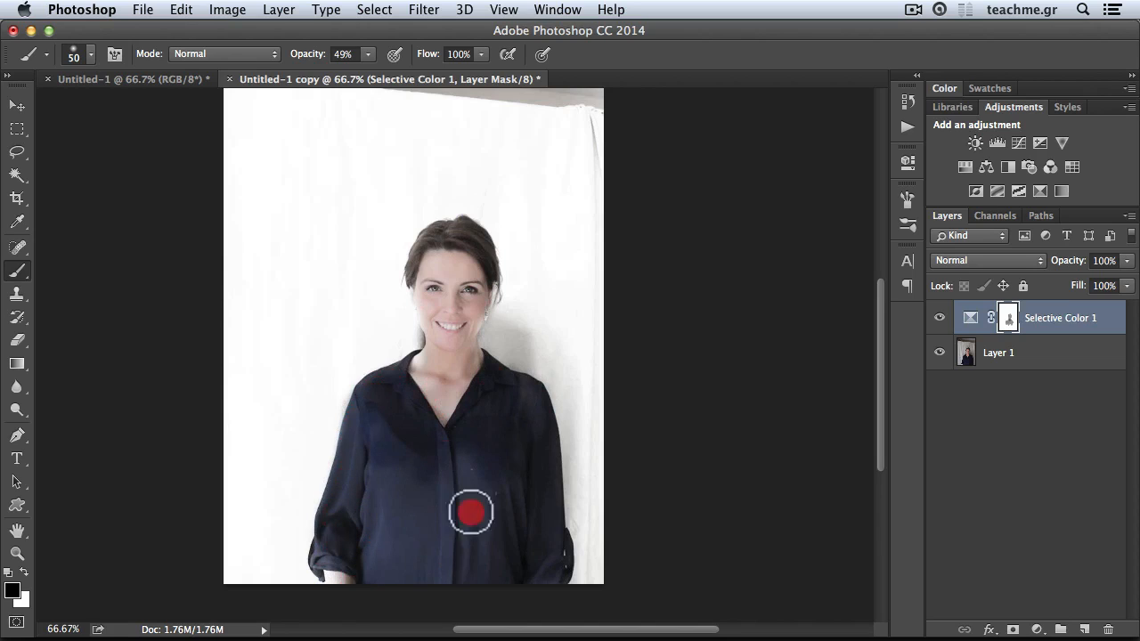
pyautogui.moveTo(523, 444)
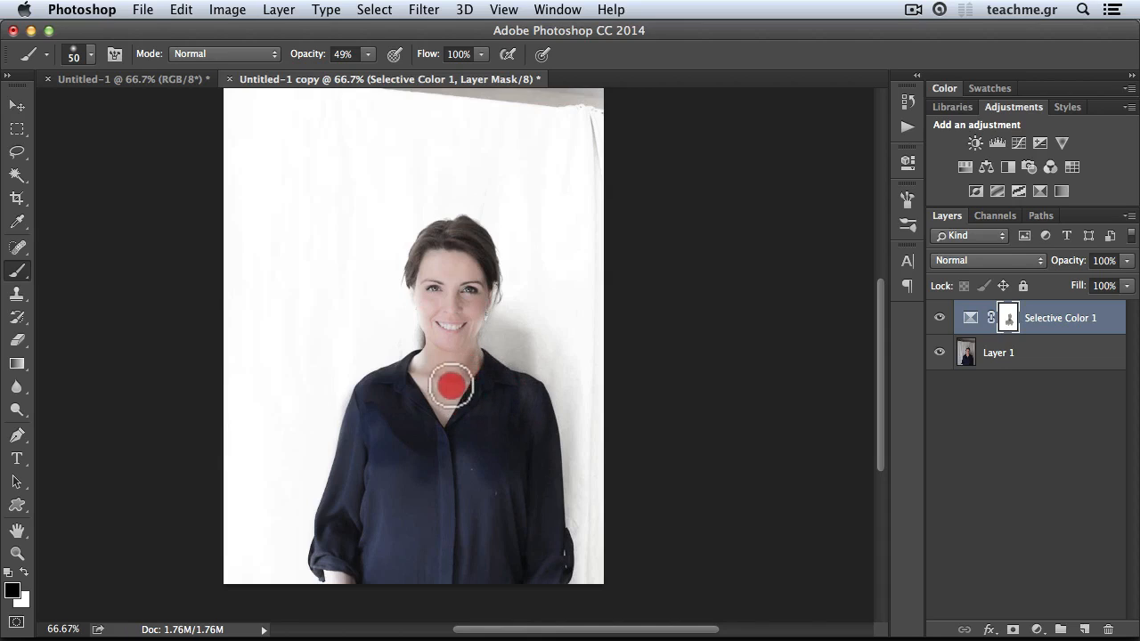
pyautogui.moveTo(450, 385); pyautogui.dragTo(437, 331)
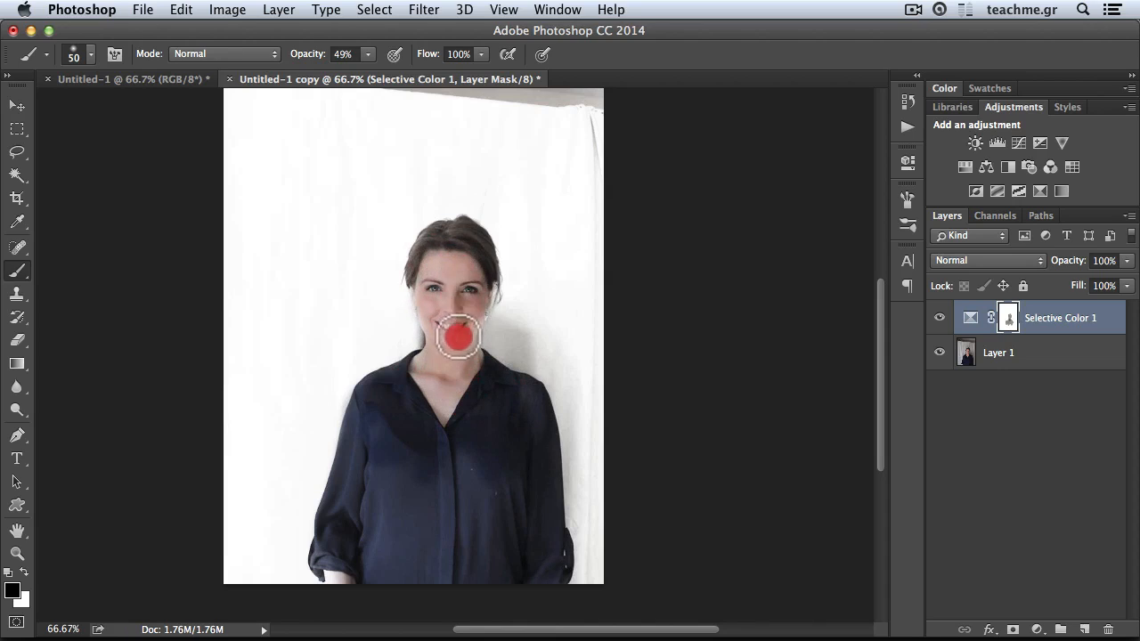
pyautogui.moveTo(459, 337); pyautogui.dragTo(462, 318)
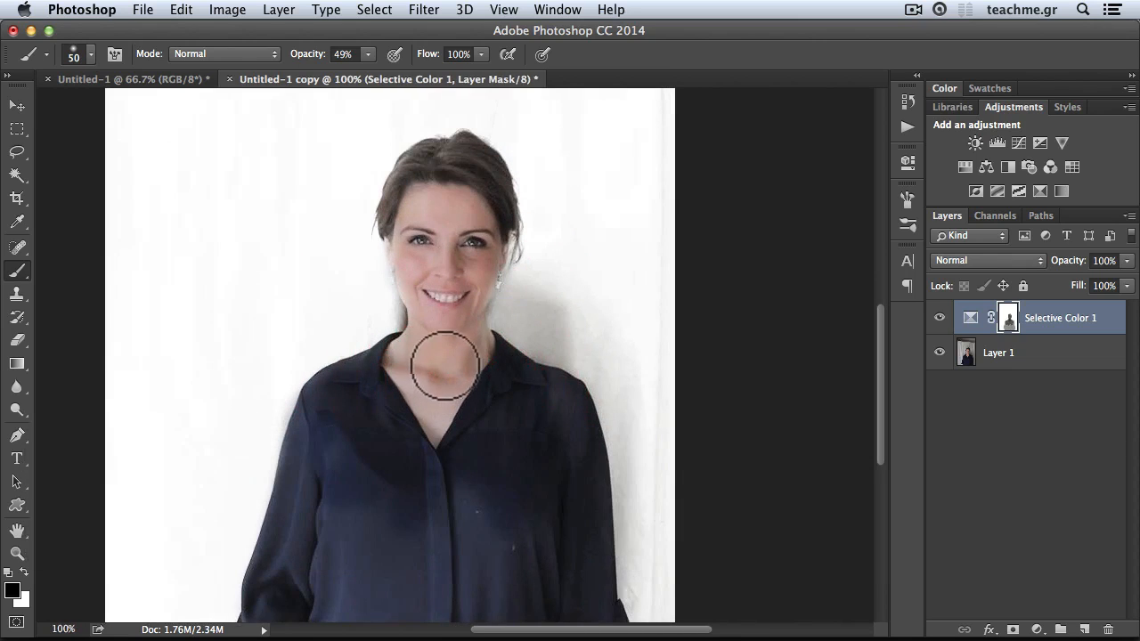
pyautogui.moveTo(471, 337)
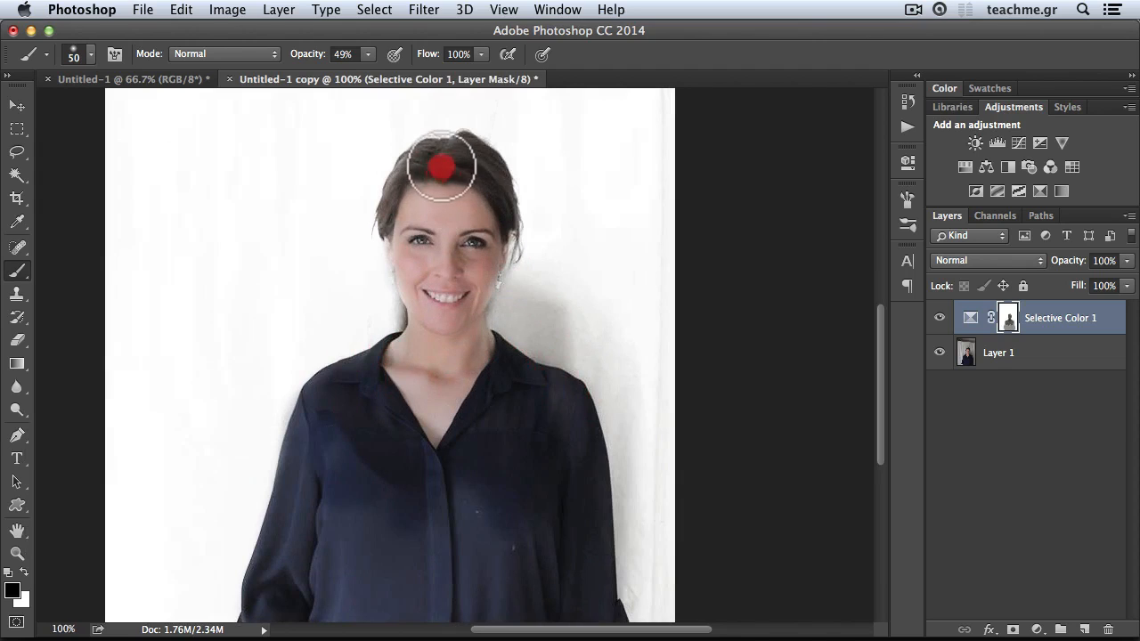
pyautogui.moveTo(441, 164); pyautogui.dragTo(463, 233)
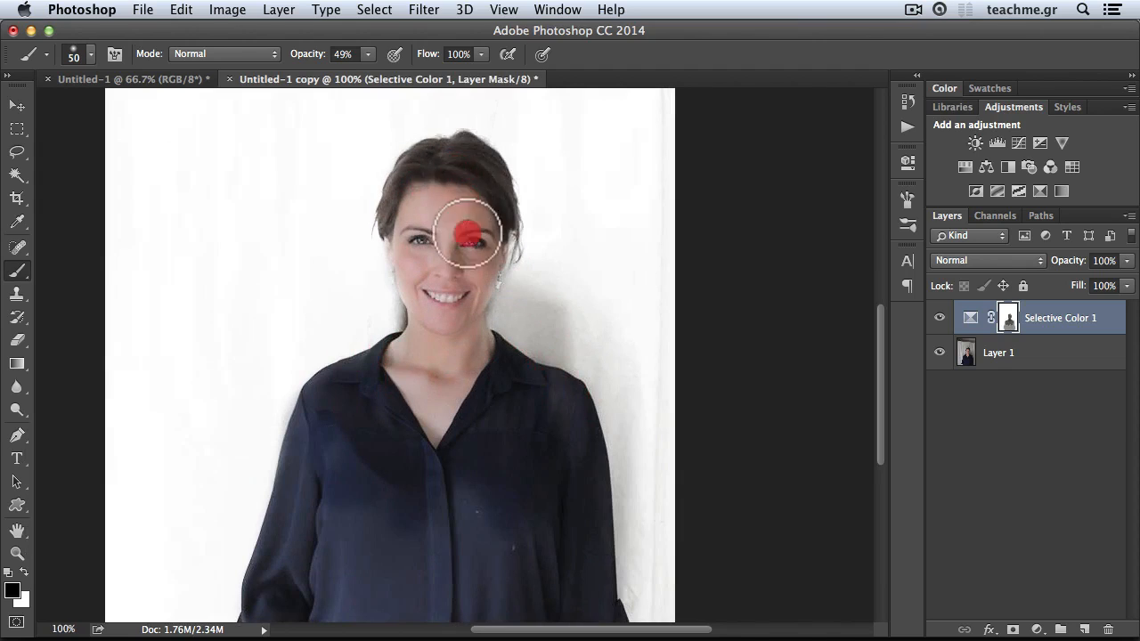
pyautogui.moveTo(463, 231); pyautogui.dragTo(410, 221)
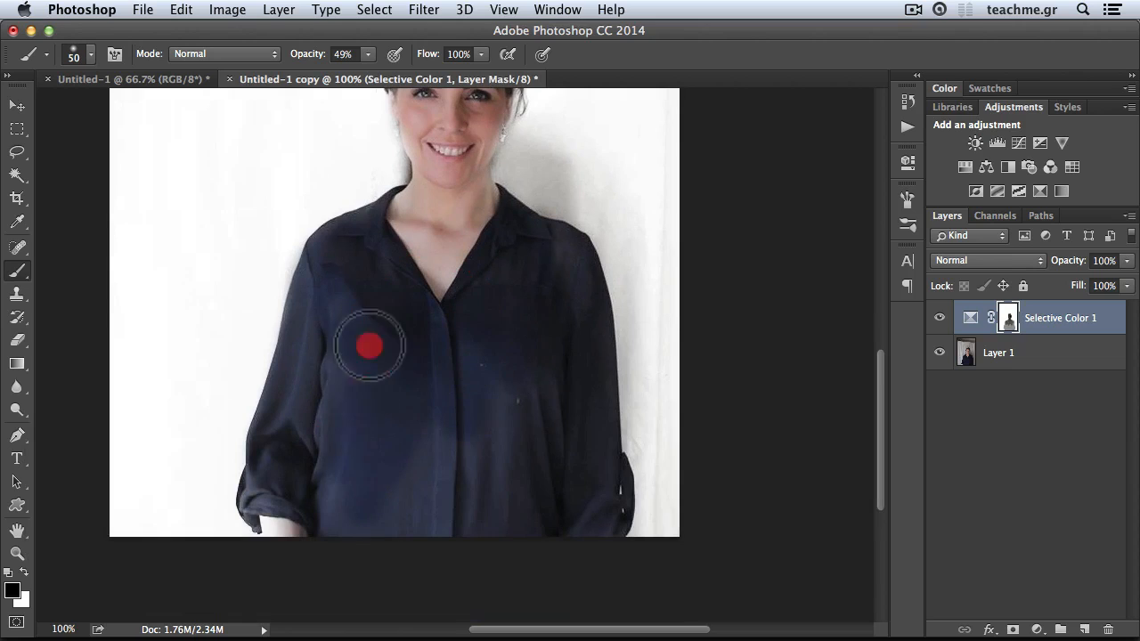
# Step: Raise brush opacity to 100% and fully mask the lower sleeve and cuff
pyautogui.click(345, 53)
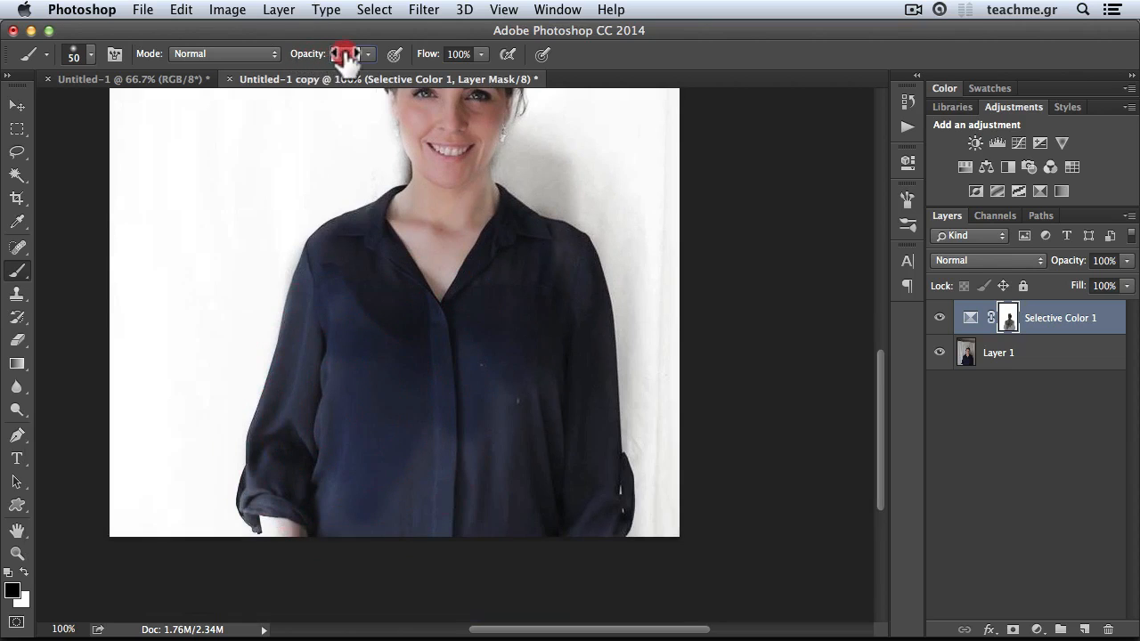
pyautogui.click(347, 54)
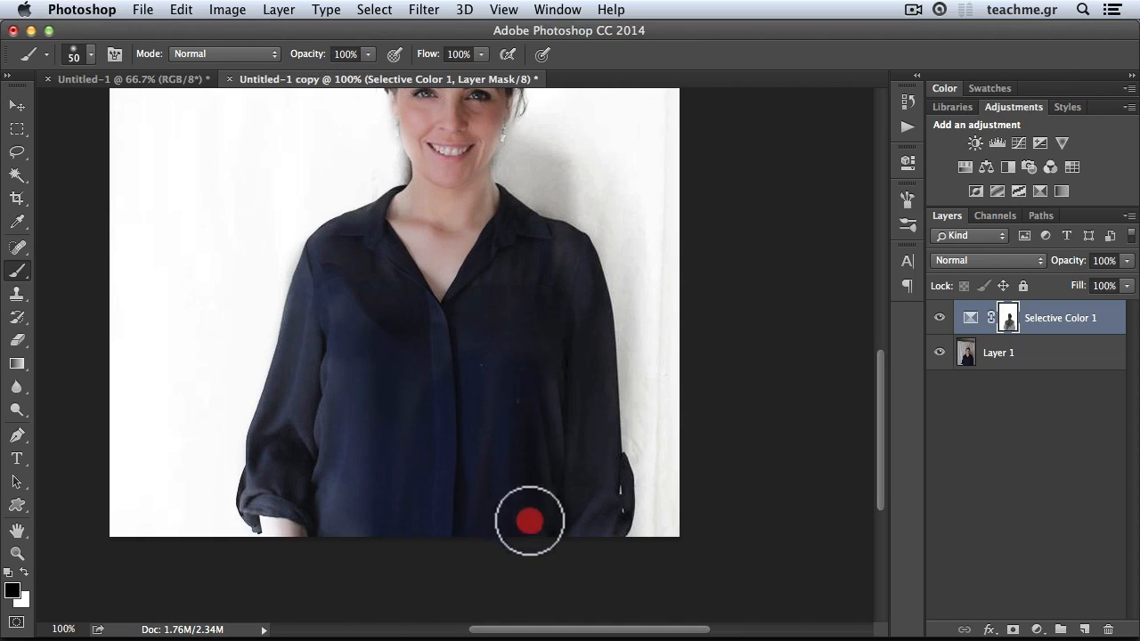
pyautogui.moveTo(339, 562)
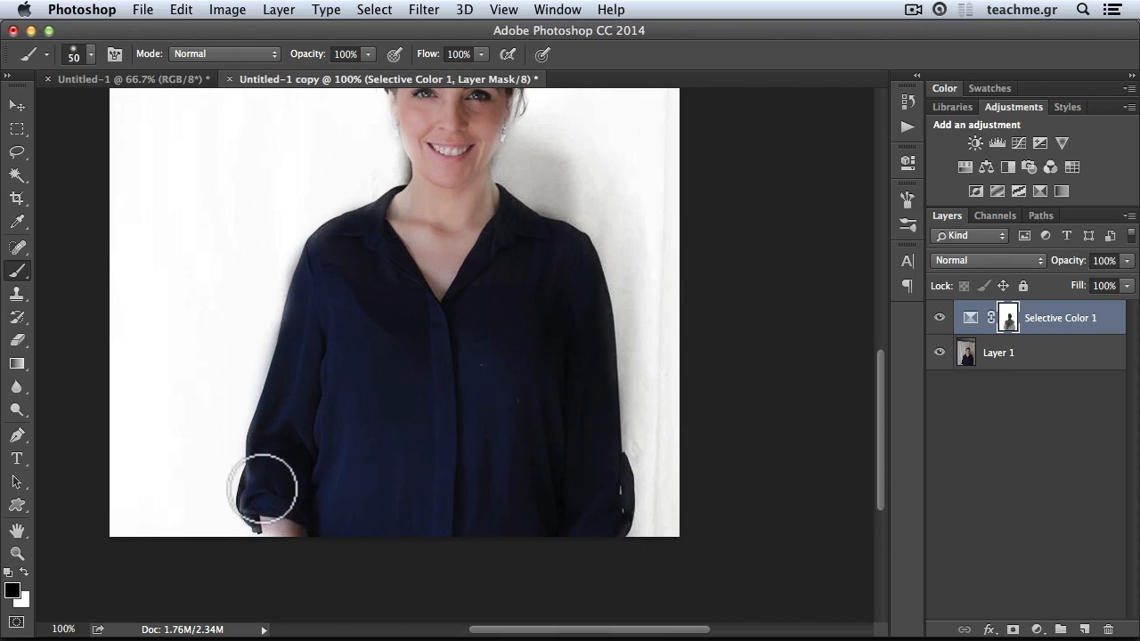
pyautogui.moveTo(263, 488); pyautogui.dragTo(312, 541)
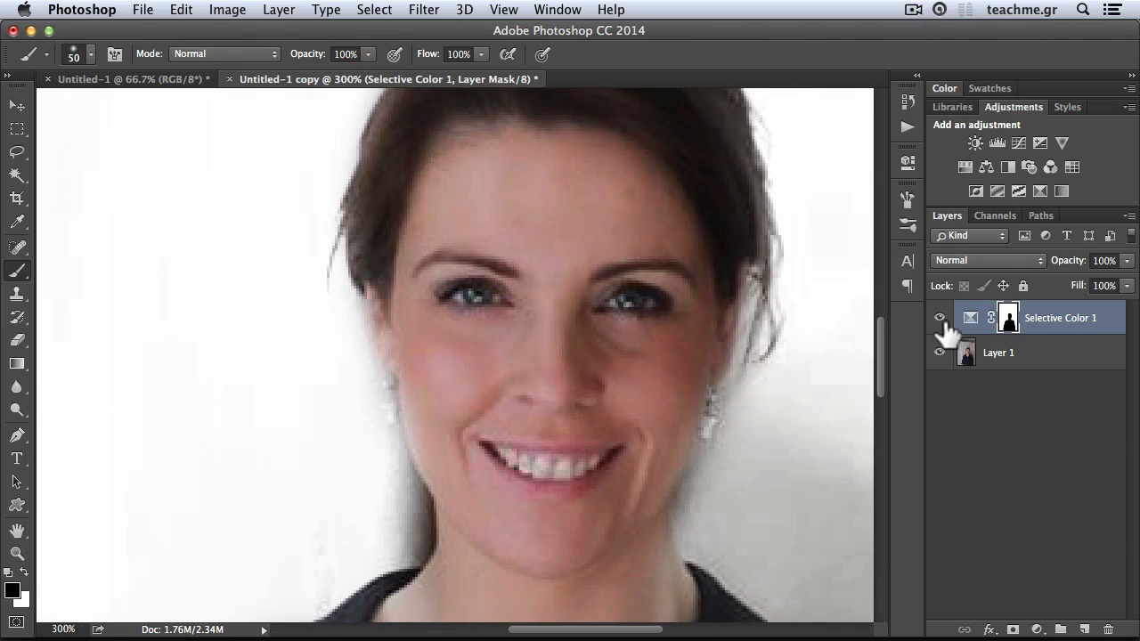
# Step: Toggle the adjustment to compare, then zoom in on the shoulder edge
pyautogui.click(939, 317)
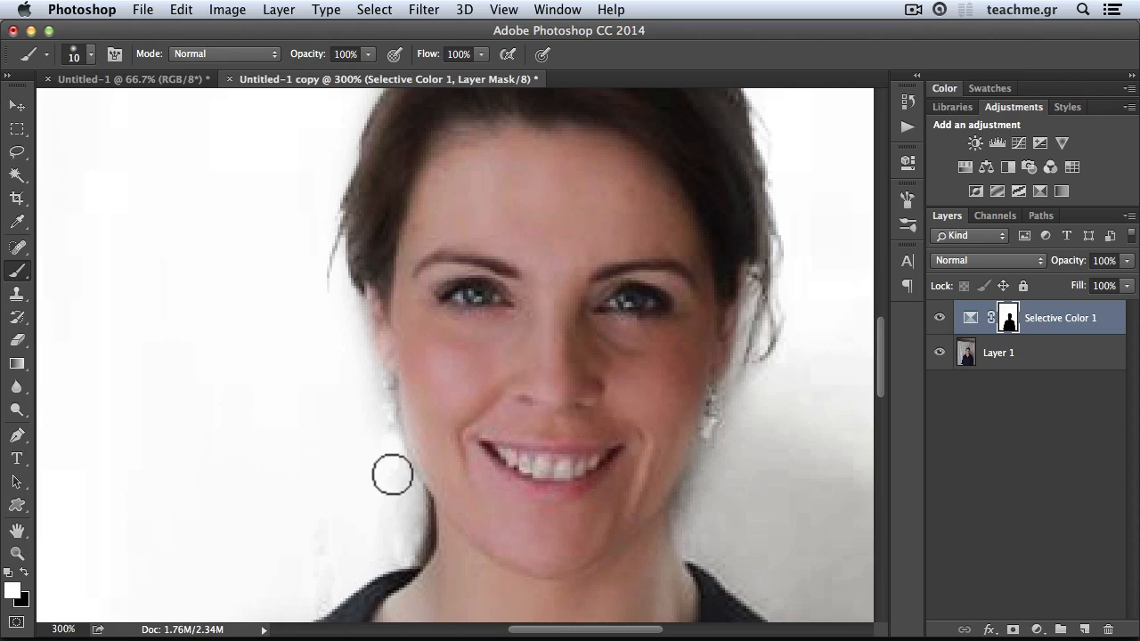
pyautogui.moveTo(358, 536)
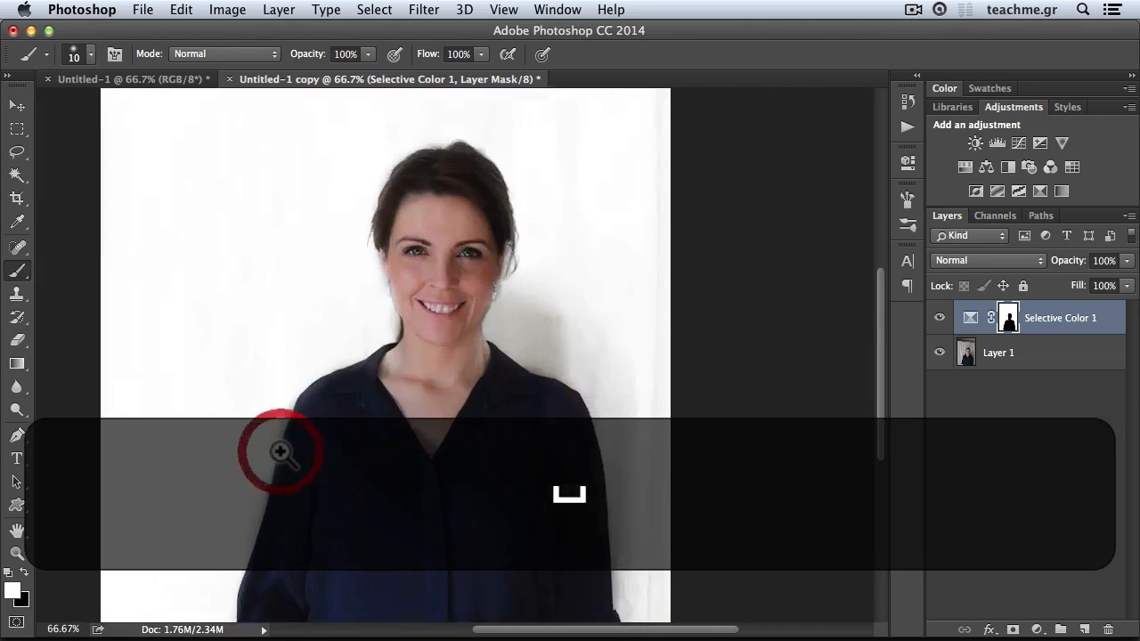
pyautogui.click(277, 449)
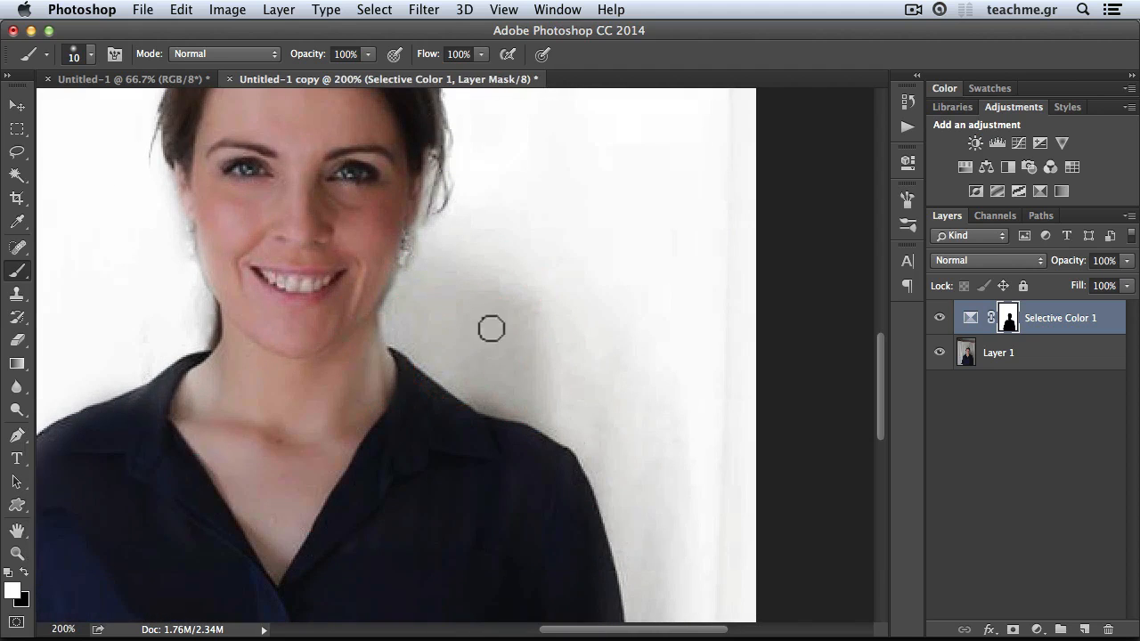
# Step: Duplicate the Selective Color layer and enlarge the brush
pyautogui.press('cmd+alt+0')
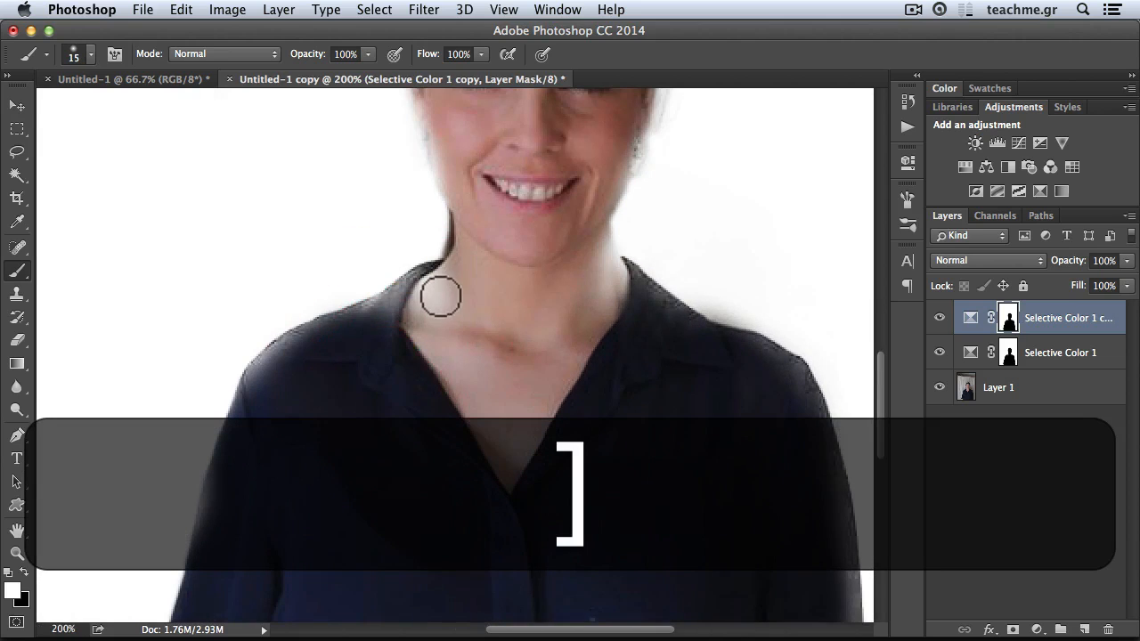
pyautogui.press('cmd+z')
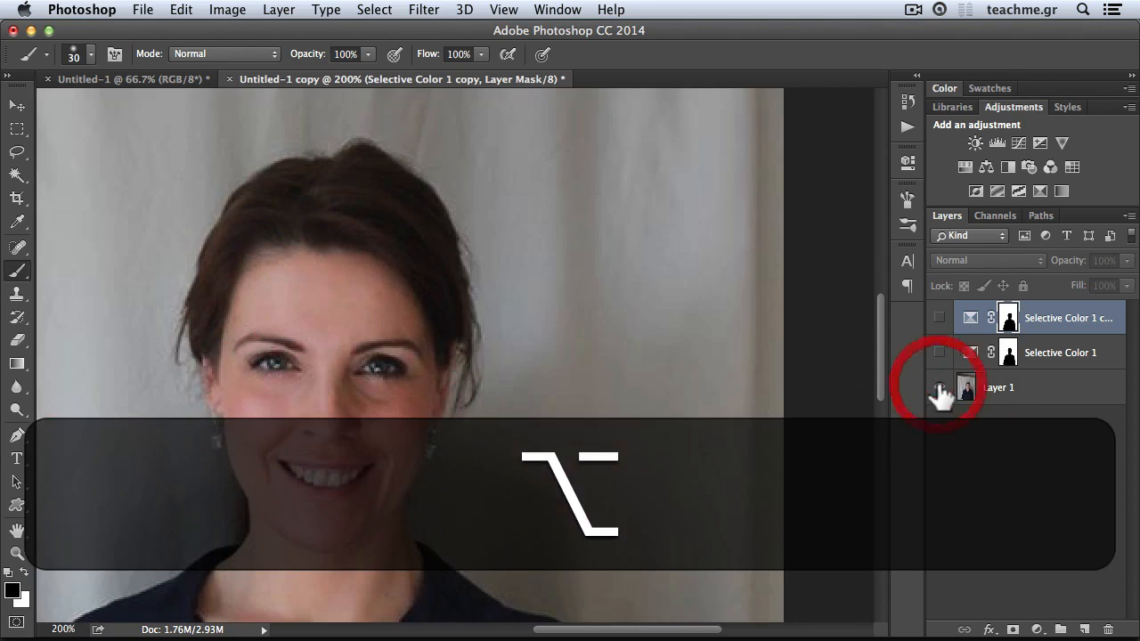
# Step: Solo the original photo layer and zoom out to view it
pyautogui.click(939, 386)
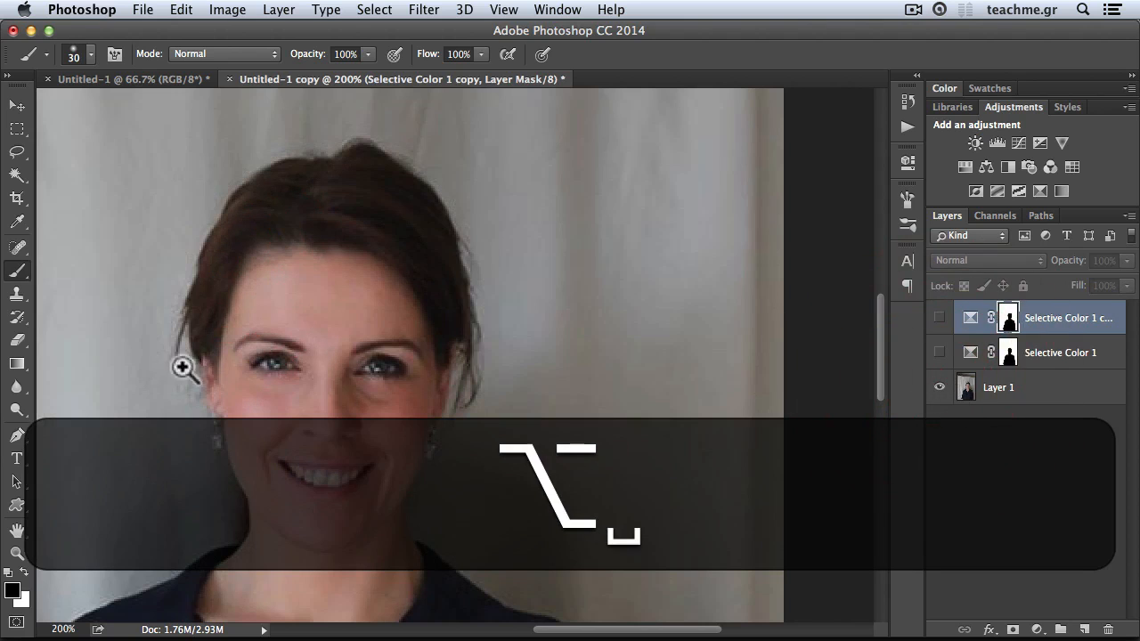
pyautogui.click(187, 369)
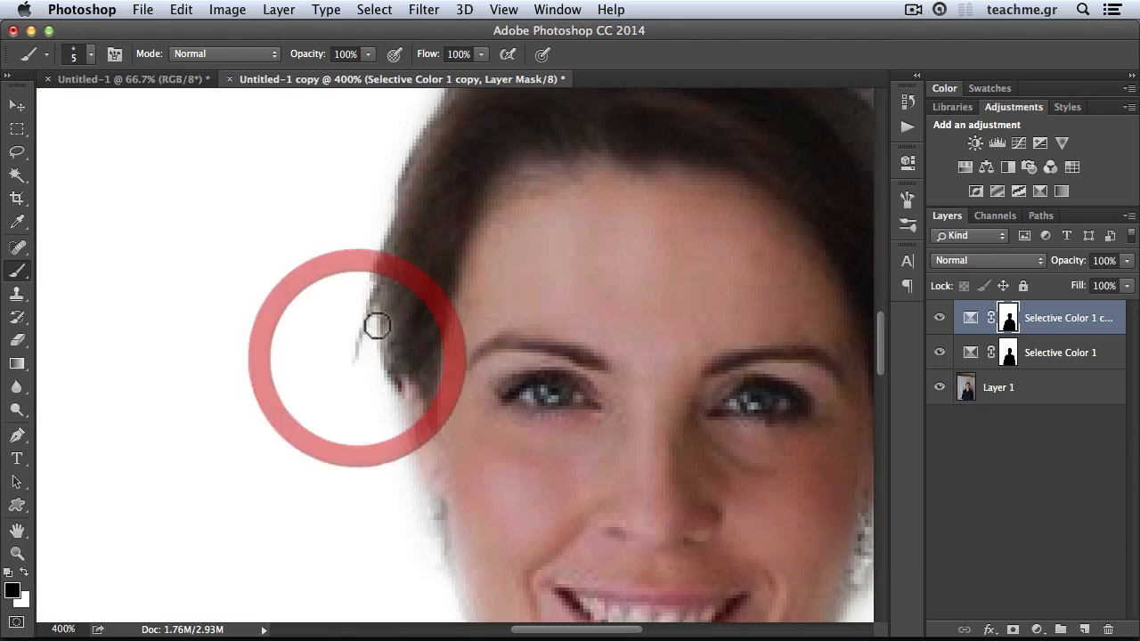
# Step: Clean the copy layer's mask along the hair edge, cheek and top of the head
pyautogui.moveTo(377, 325); pyautogui.dragTo(412, 403)
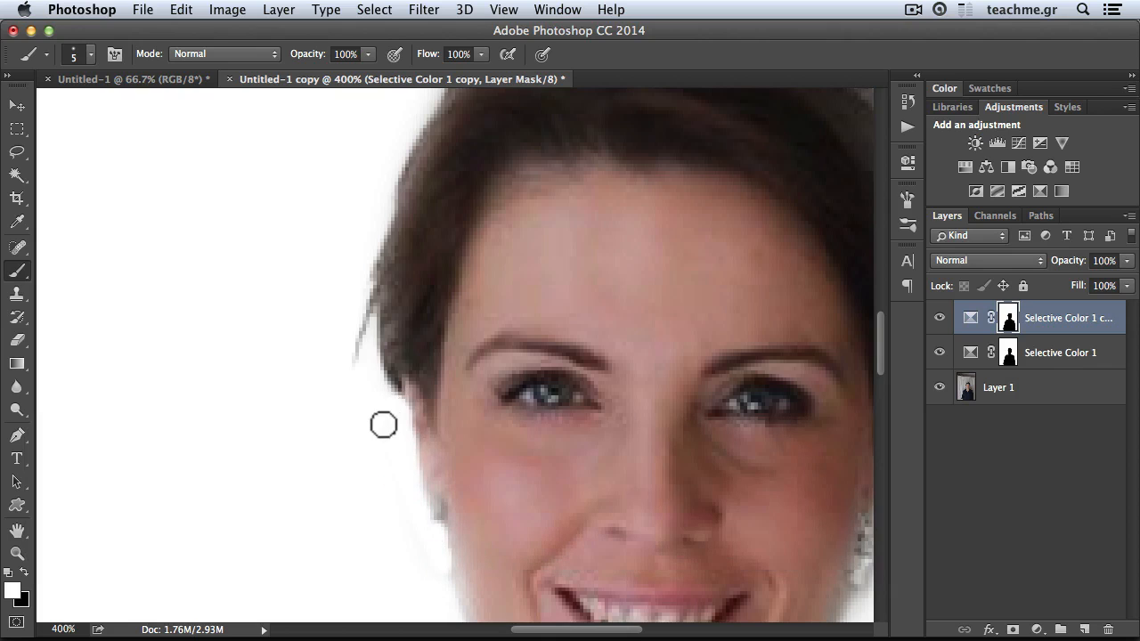
pyautogui.moveTo(443, 566)
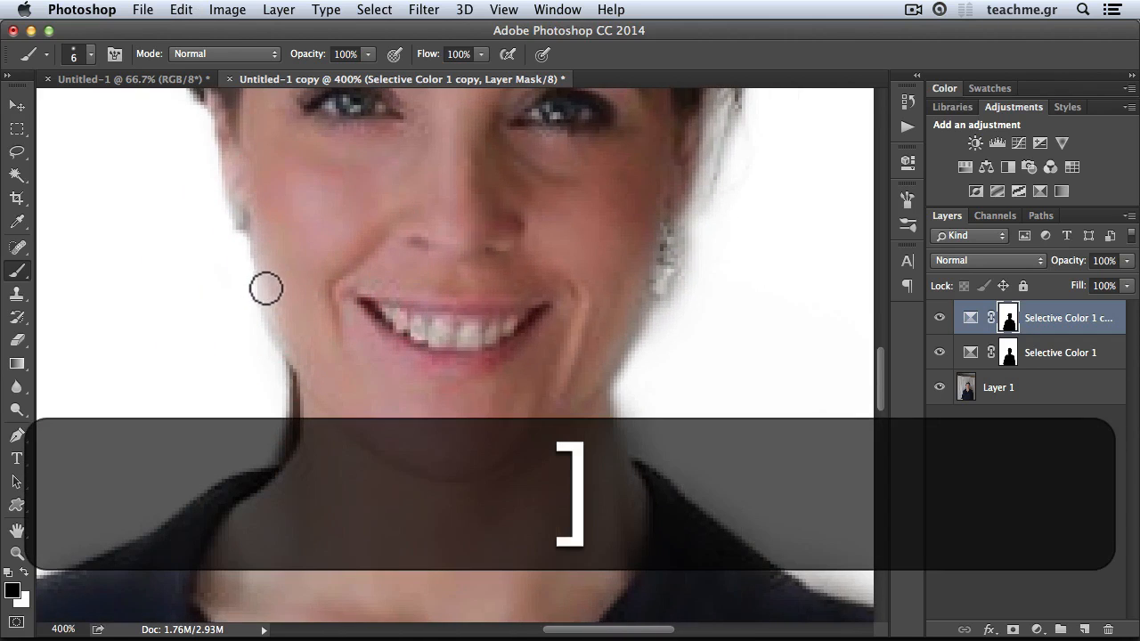
pyautogui.click(285, 332)
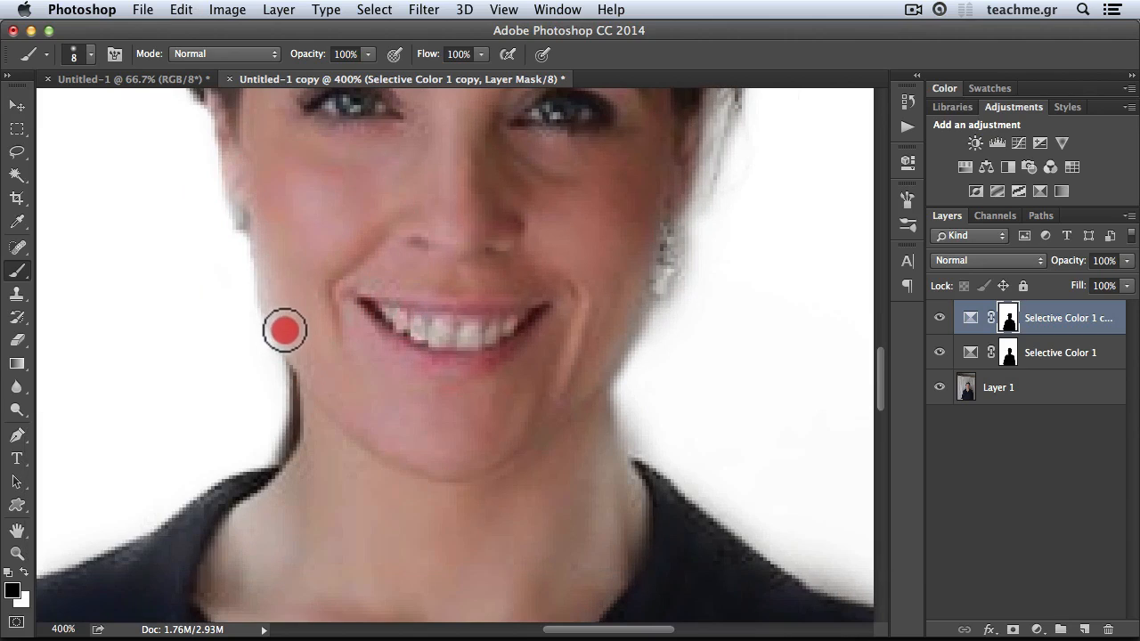
pyautogui.moveTo(570, 358)
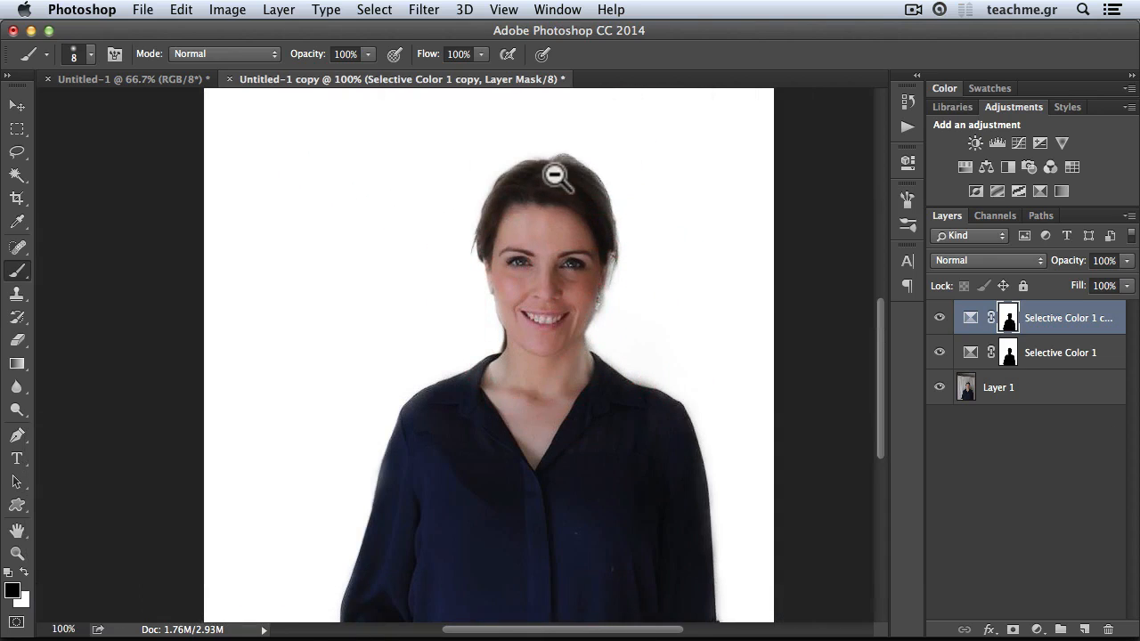
pyautogui.click(557, 174)
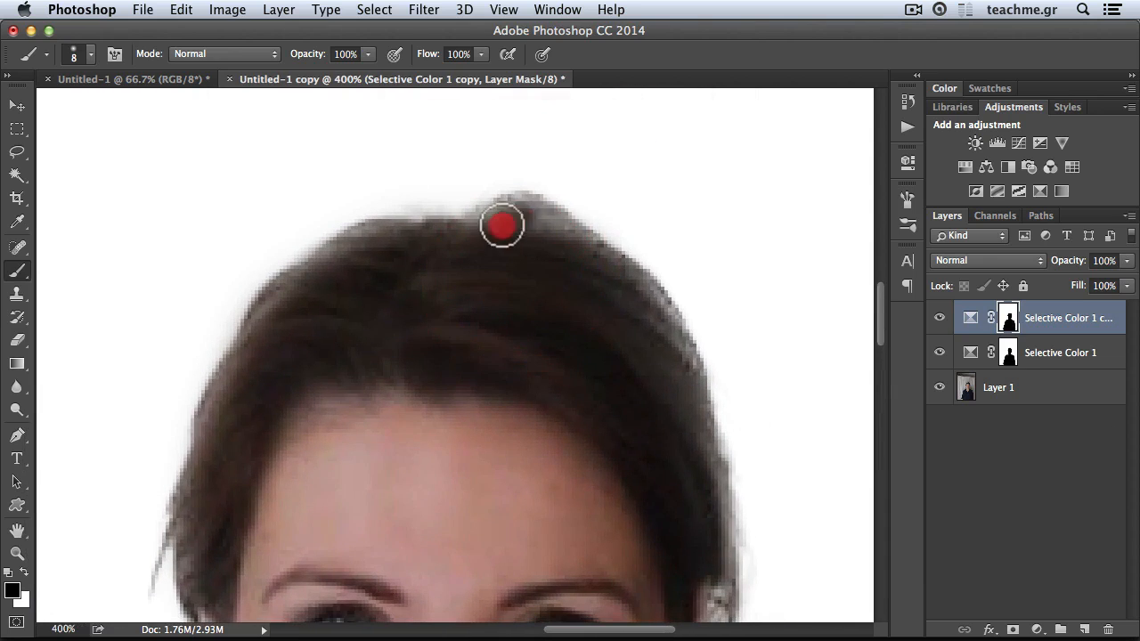
pyautogui.moveTo(502, 223); pyautogui.dragTo(622, 272)
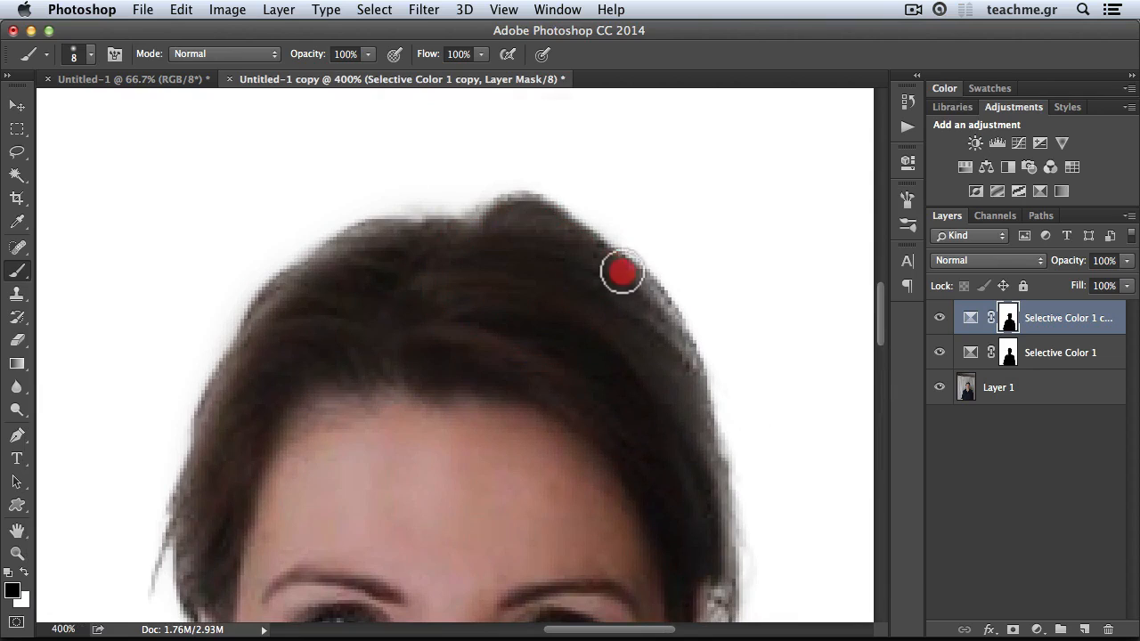
pyautogui.moveTo(622, 271); pyautogui.dragTo(690, 373)
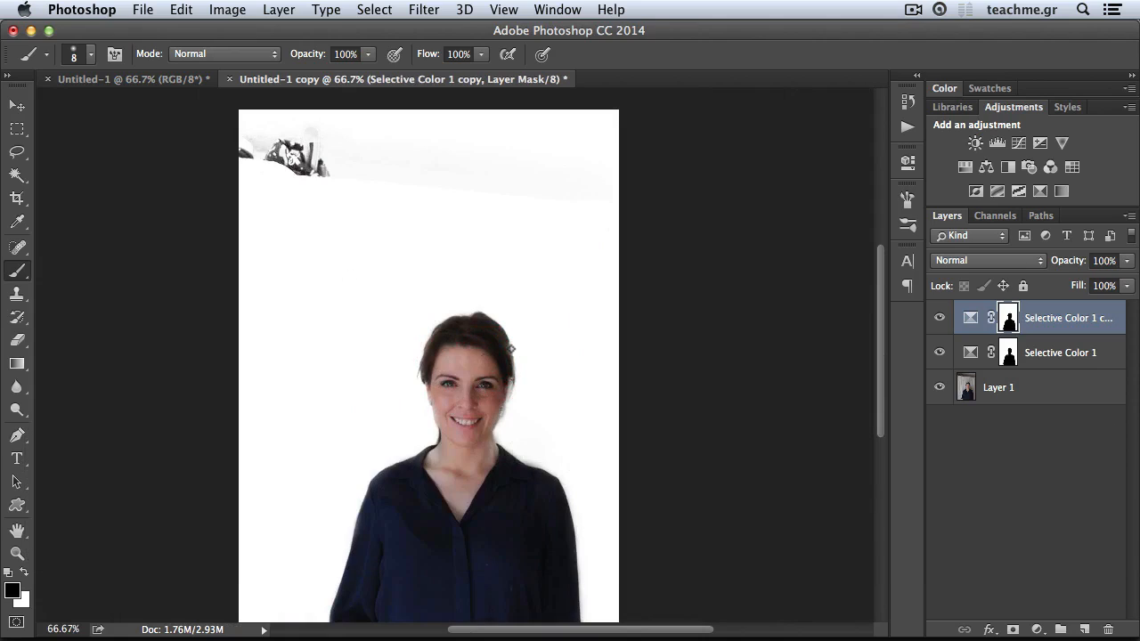
pyautogui.moveTo(404, 399)
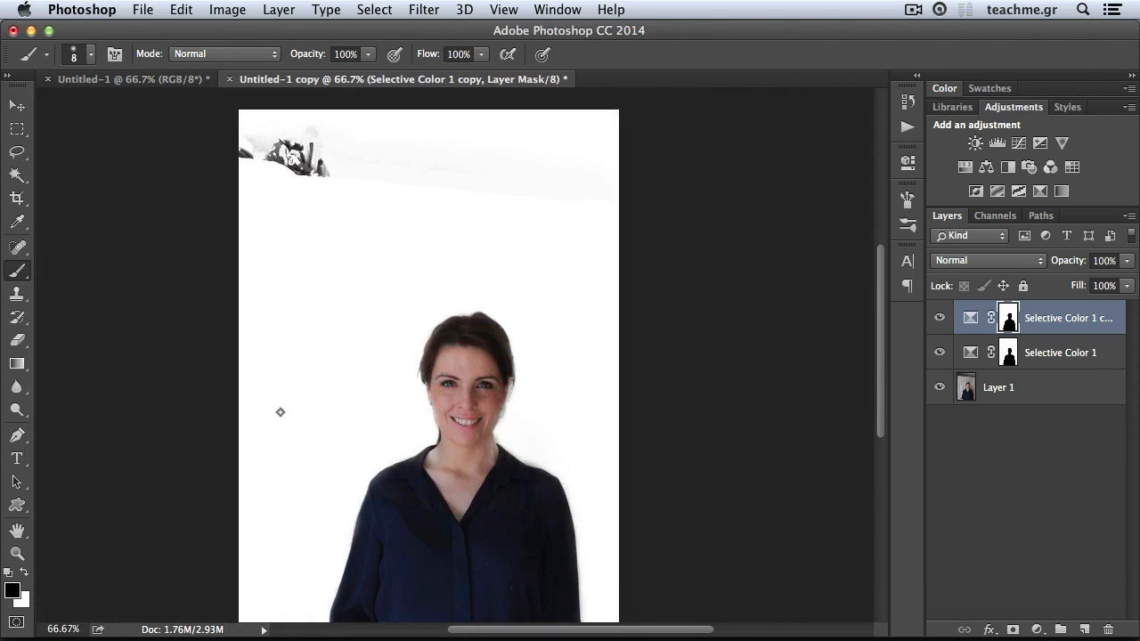
pyautogui.moveTo(747, 349)
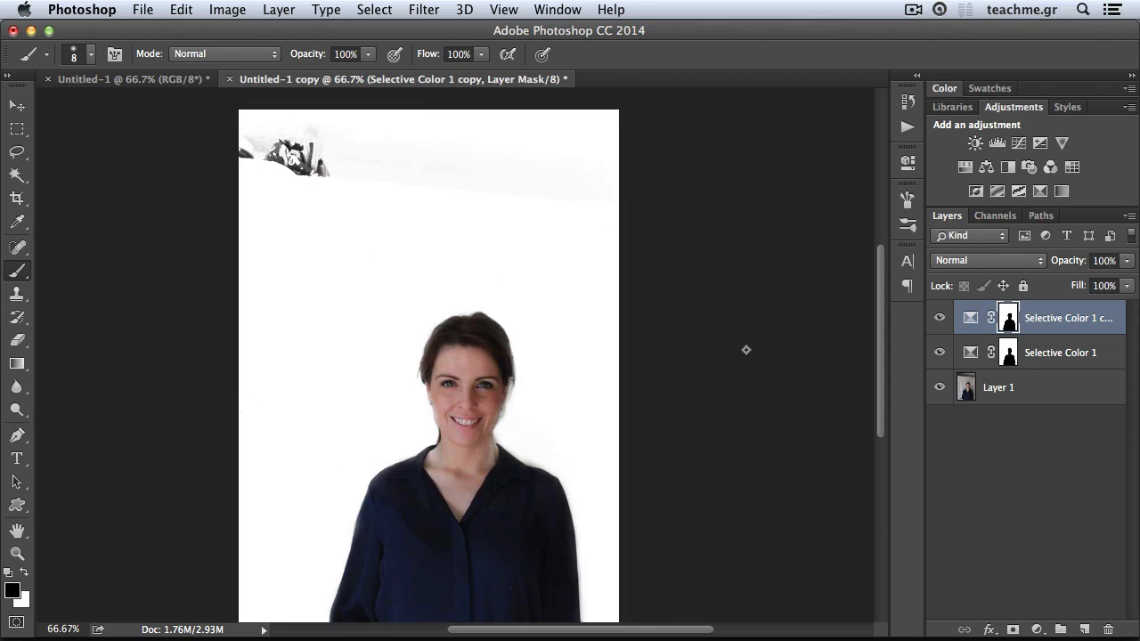
pyautogui.moveTo(984, 209)
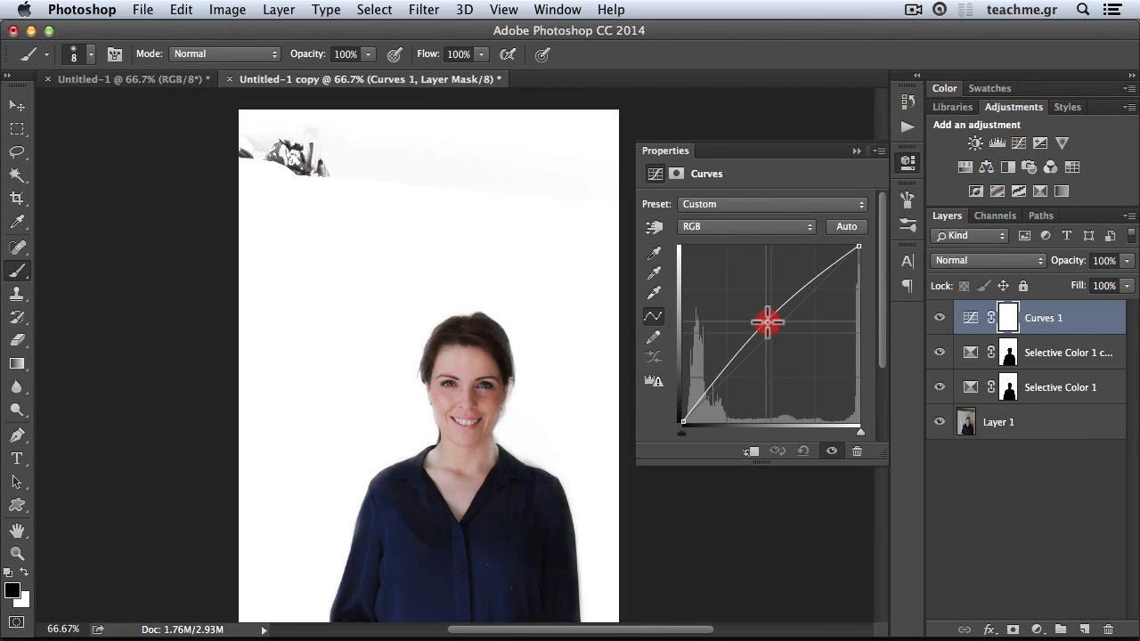
# Step: Raise the Curves midtones to brighten the portrait, then zoom in on the face
pyautogui.moveTo(764, 323); pyautogui.dragTo(771, 320)
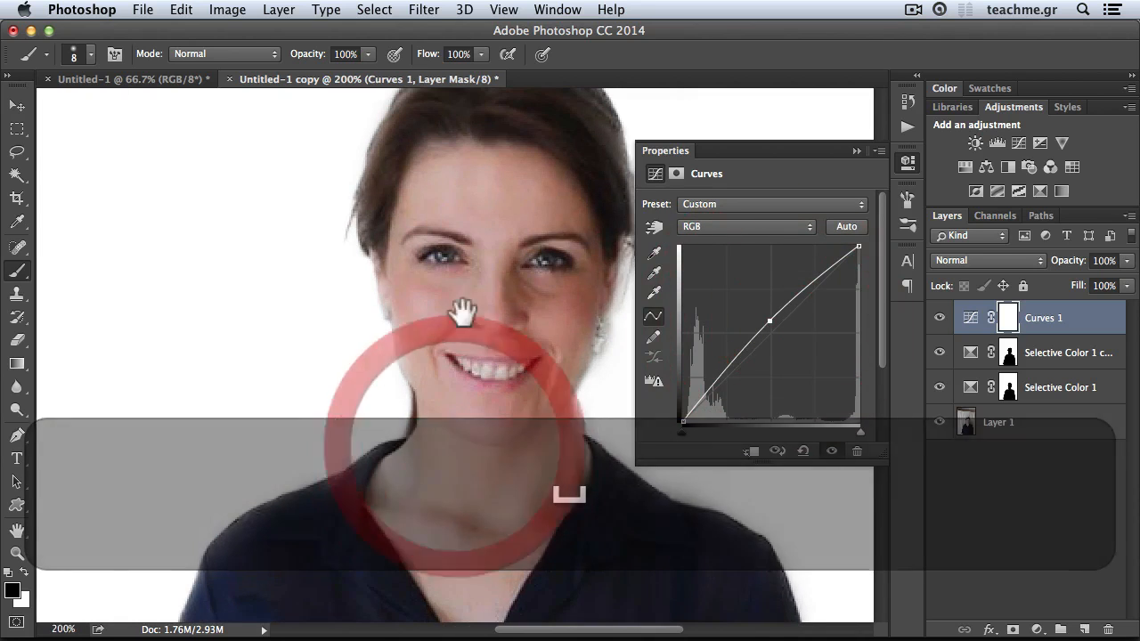
pyautogui.click(939, 318)
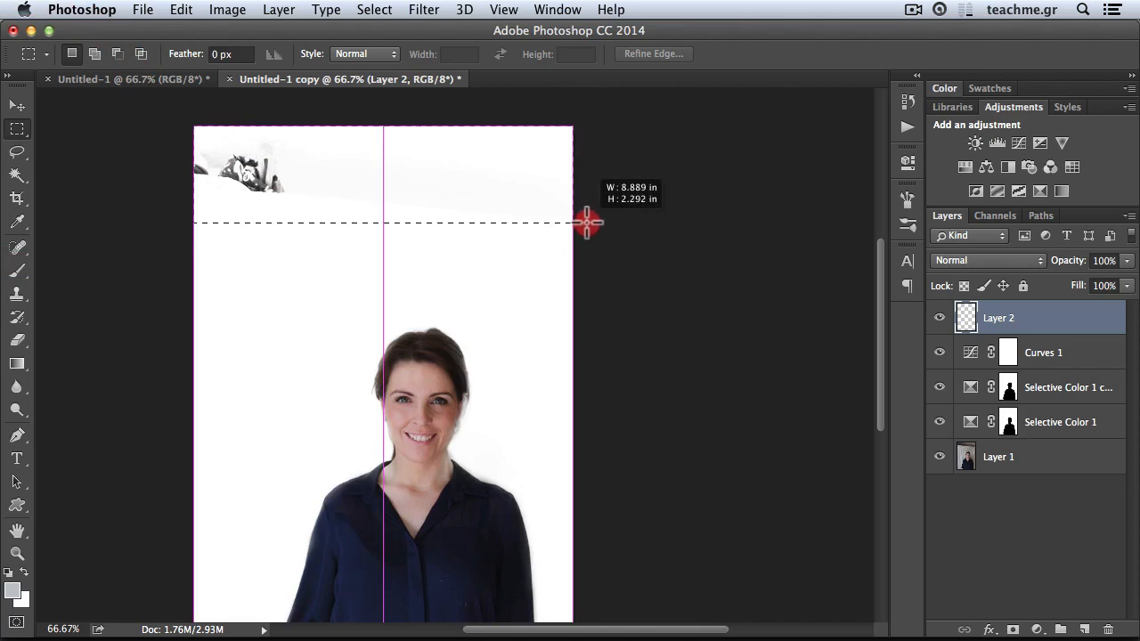
# Step: Select the grey strip across the top and fill it with white
pyautogui.click(180, 9)
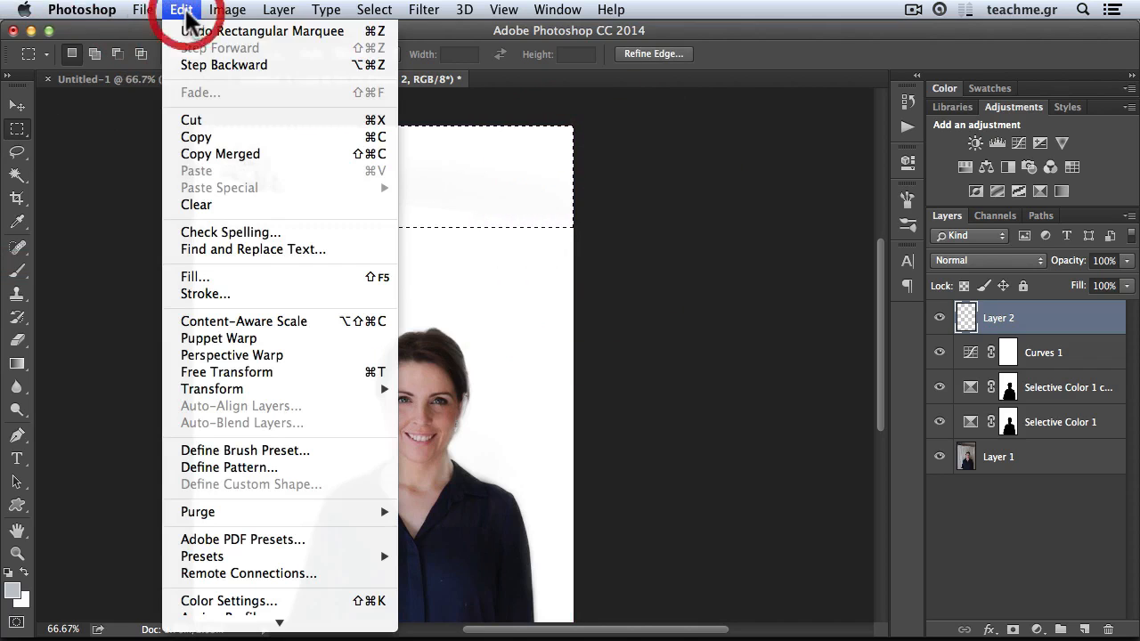
pyautogui.click(195, 277)
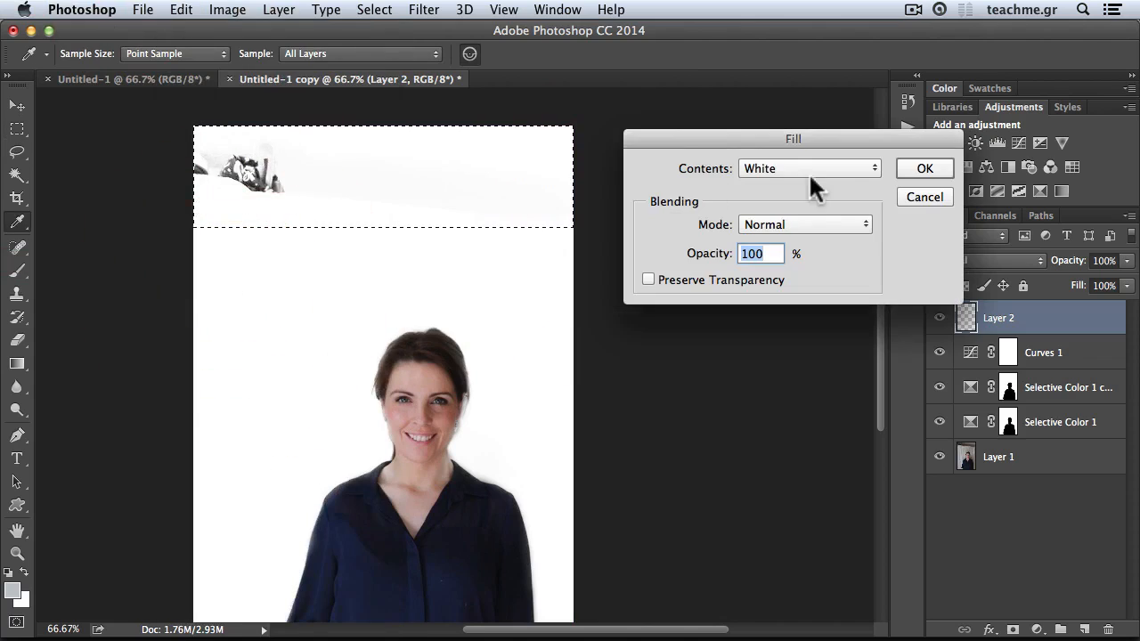
pyautogui.moveTo(746, 183)
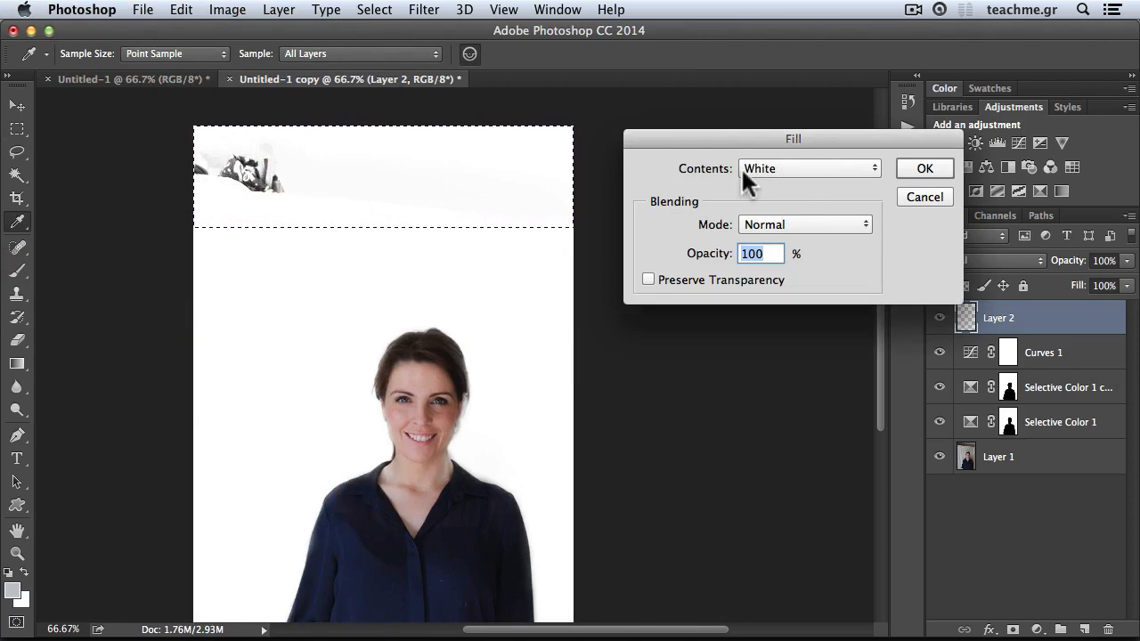
pyautogui.click(923, 169)
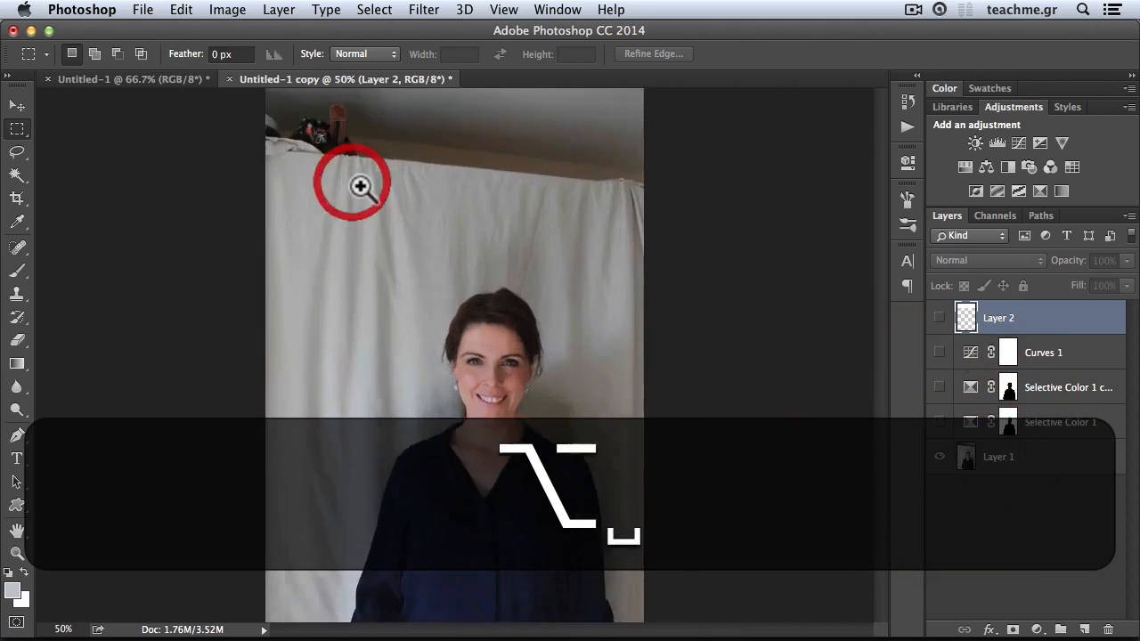
pyautogui.click(361, 185)
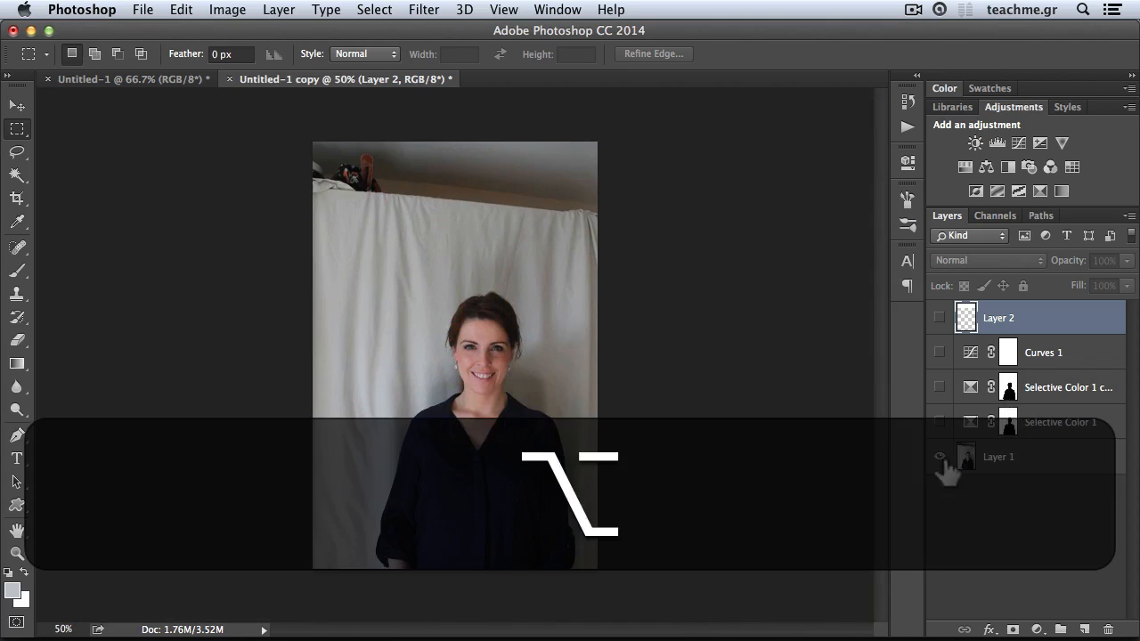
pyautogui.click(939, 456)
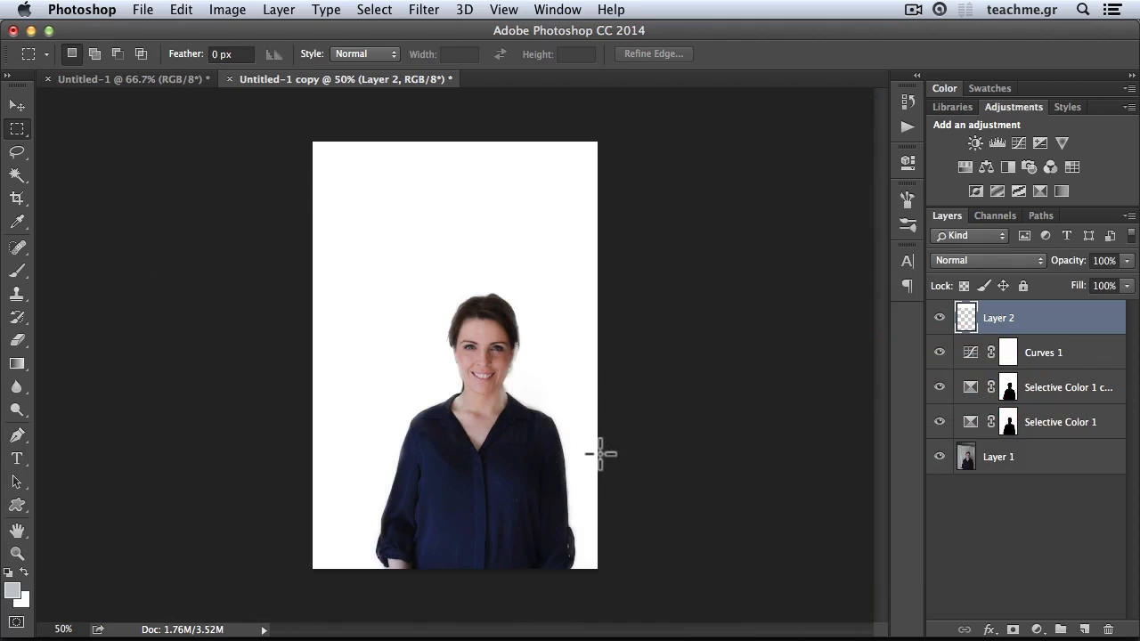
pyautogui.moveTo(608, 448)
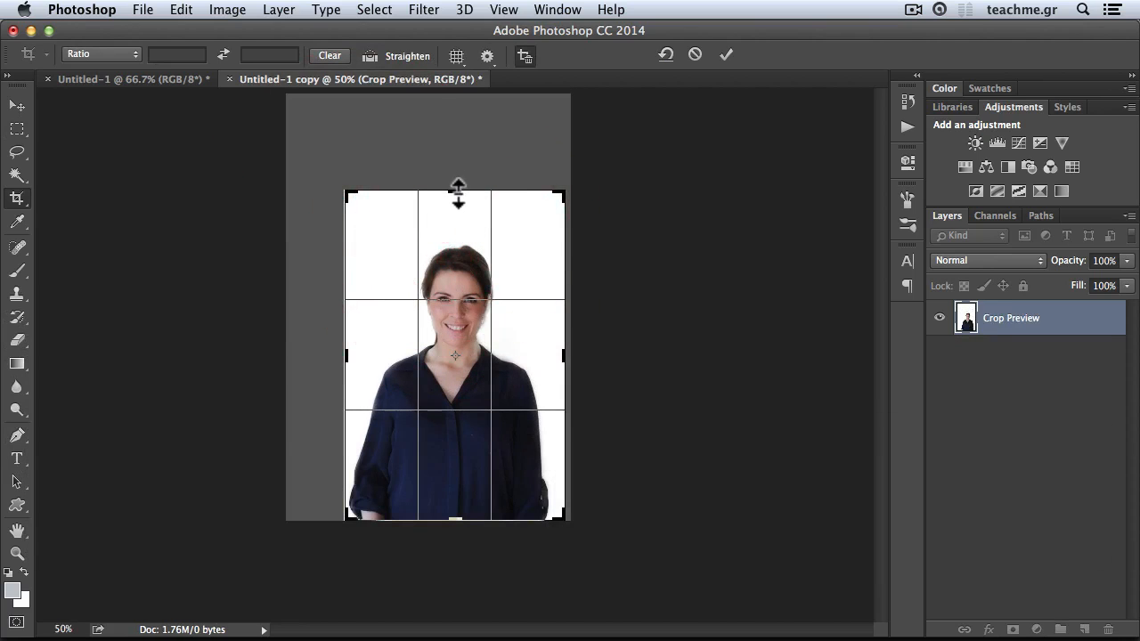
# Step: Drag the top crop edge down toward the woman's head and apply the crop
pyautogui.moveTo(457, 192); pyautogui.dragTo(458, 214)
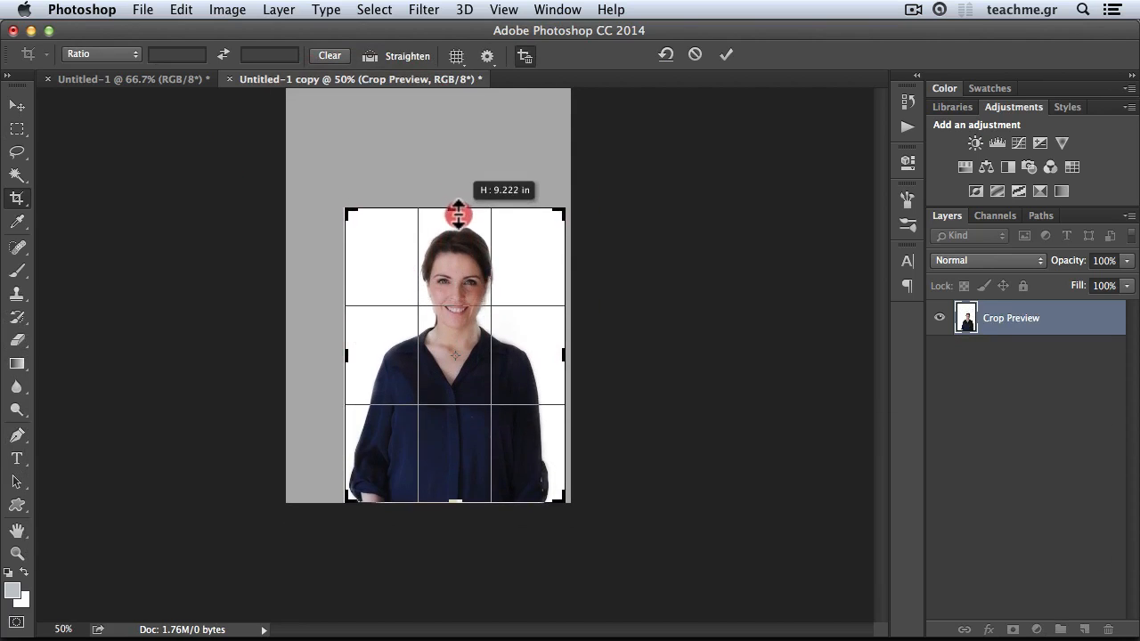
pyautogui.click(726, 55)
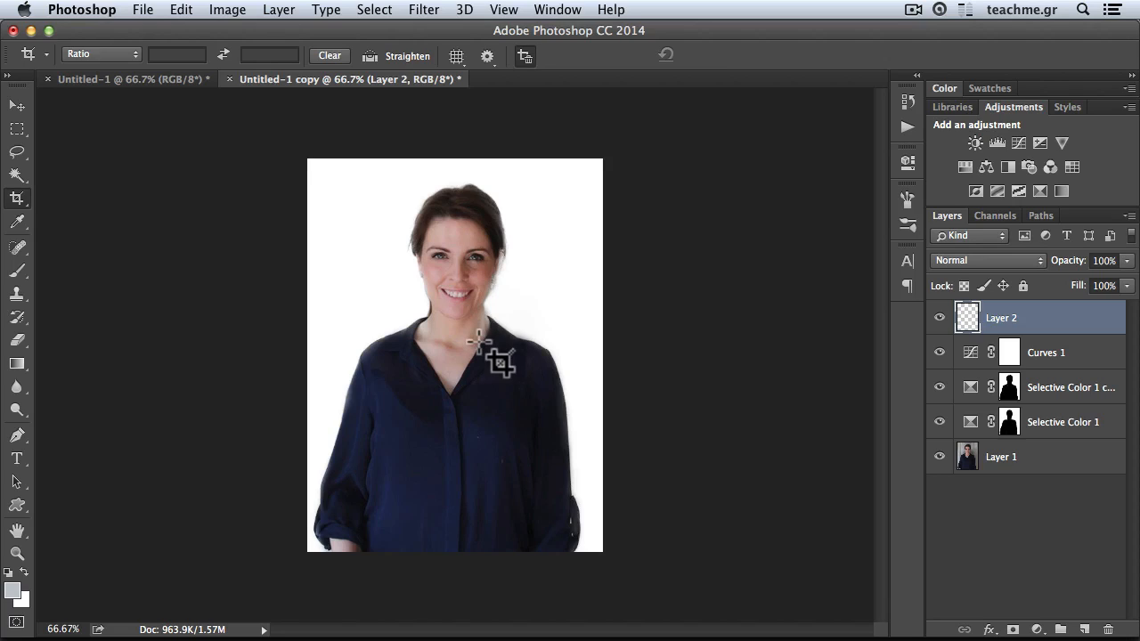
pyautogui.moveTo(490, 356)
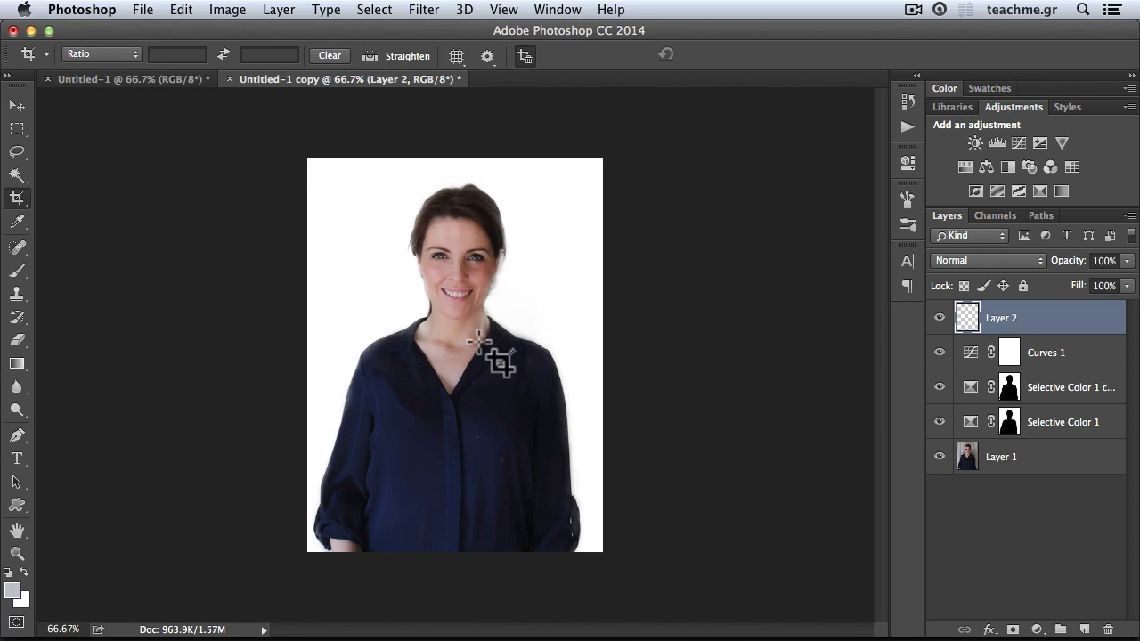
pyautogui.moveTo(490, 357)
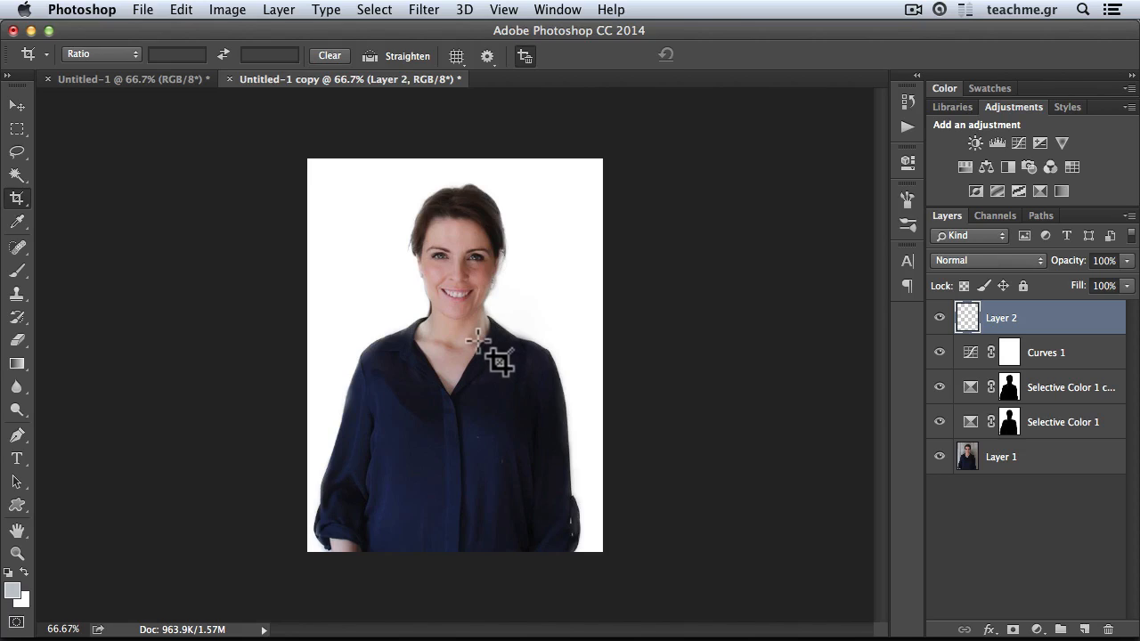